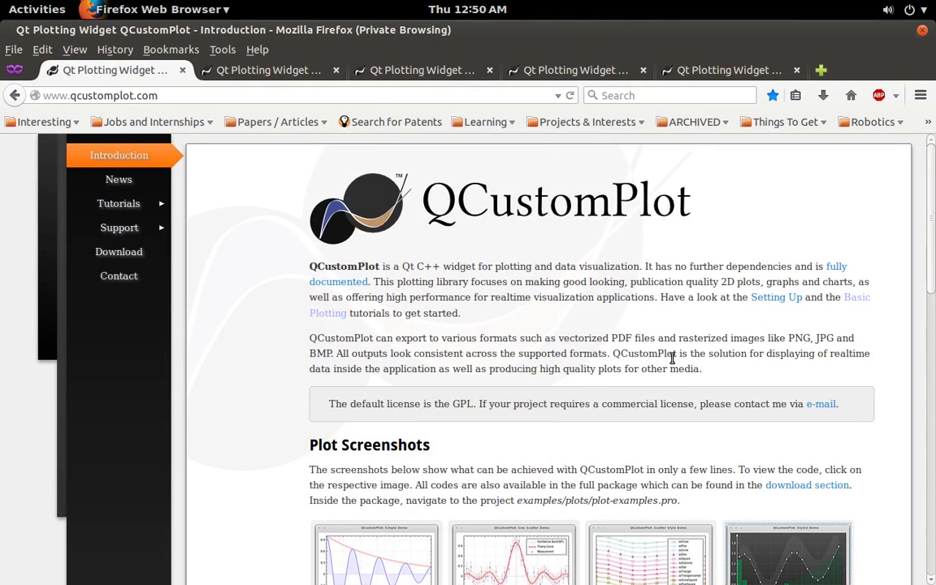
mouse_move(410, 247)
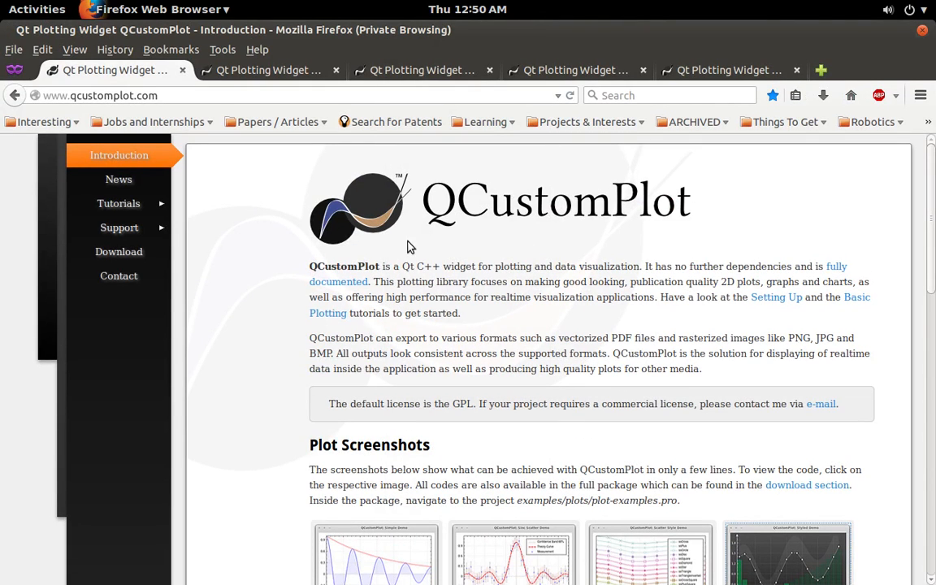
mouse_move(715, 247)
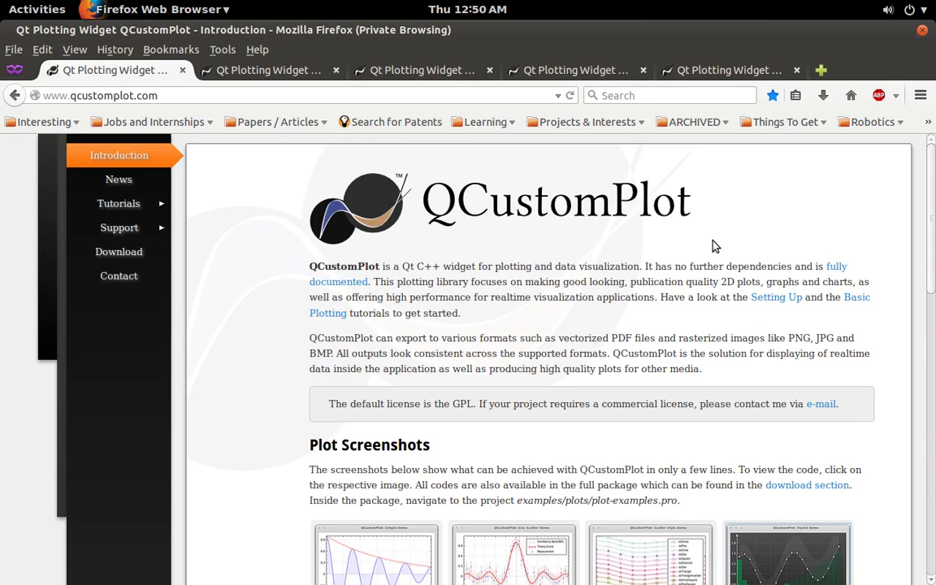
mouse_move(530, 228)
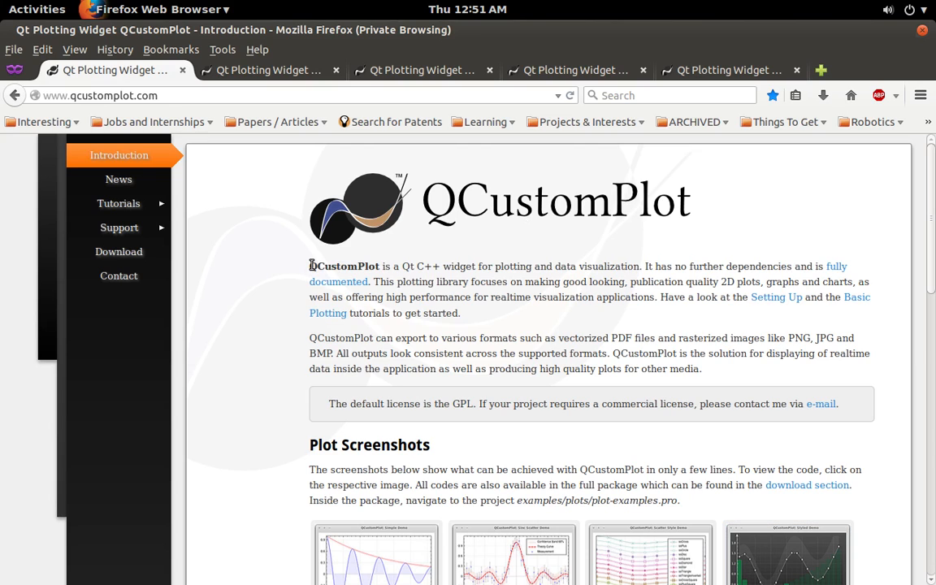
Highlight the QCustomPlot name in the introduction and browse the Plot Screenshots gallery.
drag(311, 266, 397, 266)
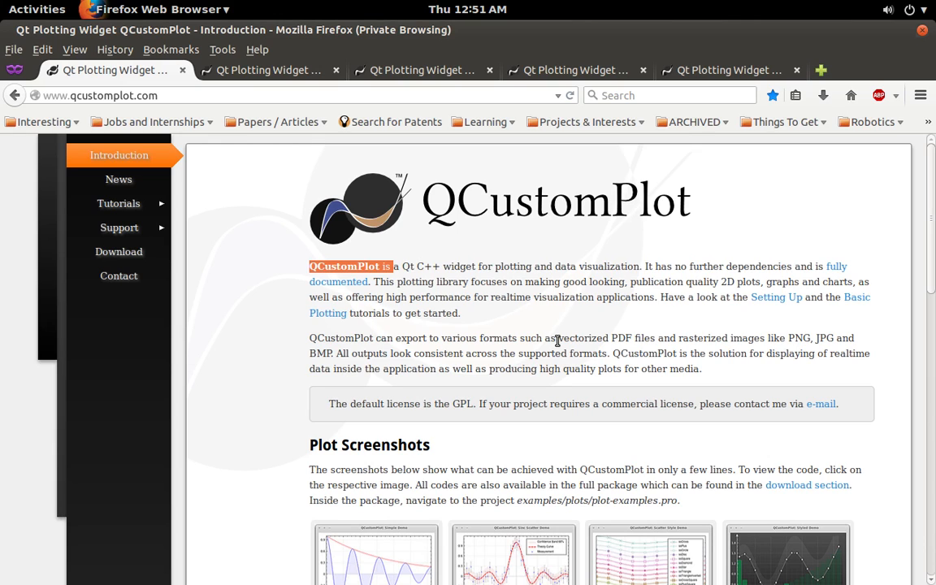
scroll(down, 3)
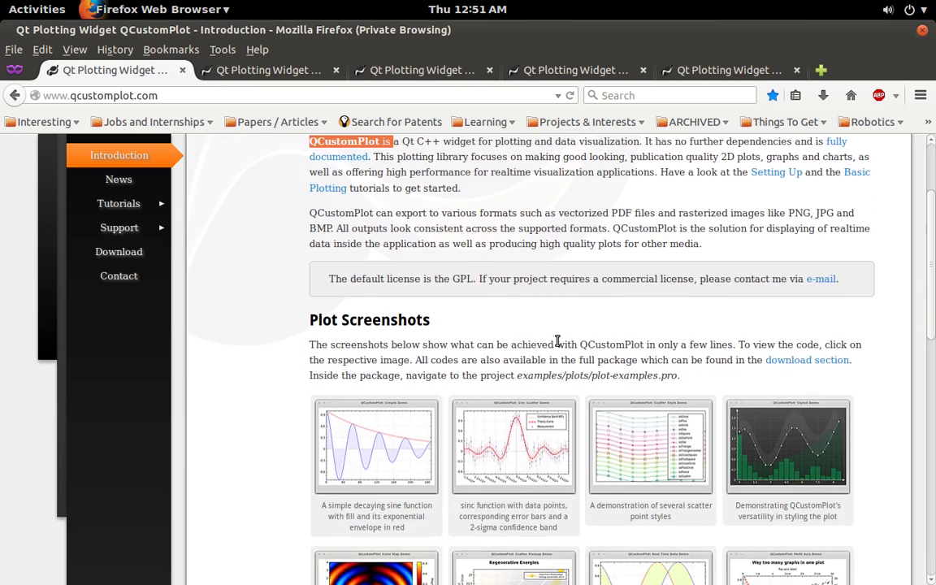
scroll(down, 3)
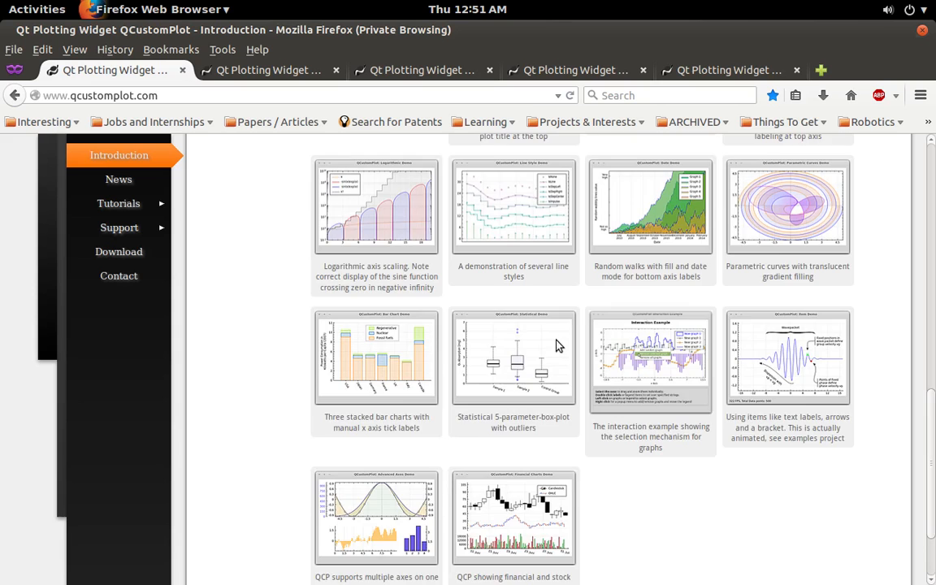
scroll(up, 3)
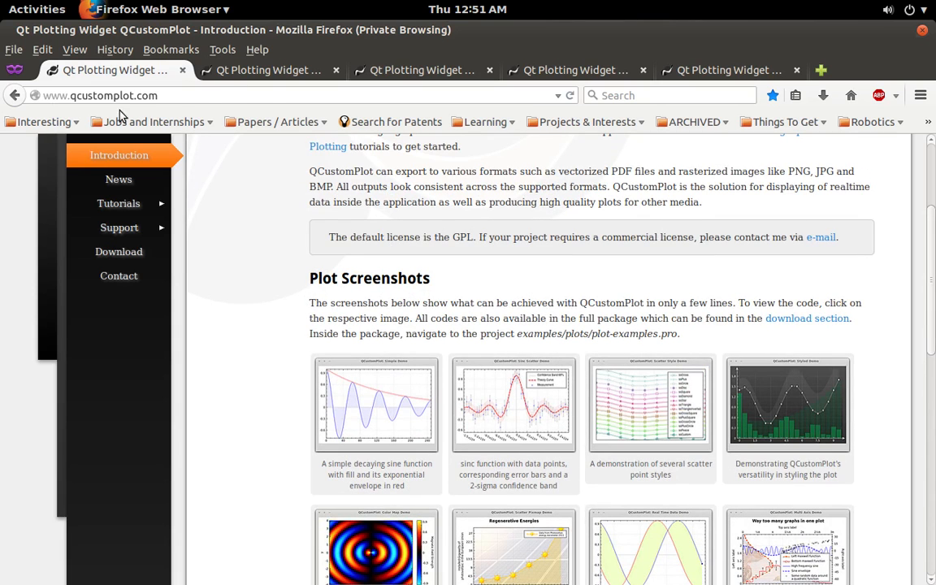
mouse_move(315, 360)
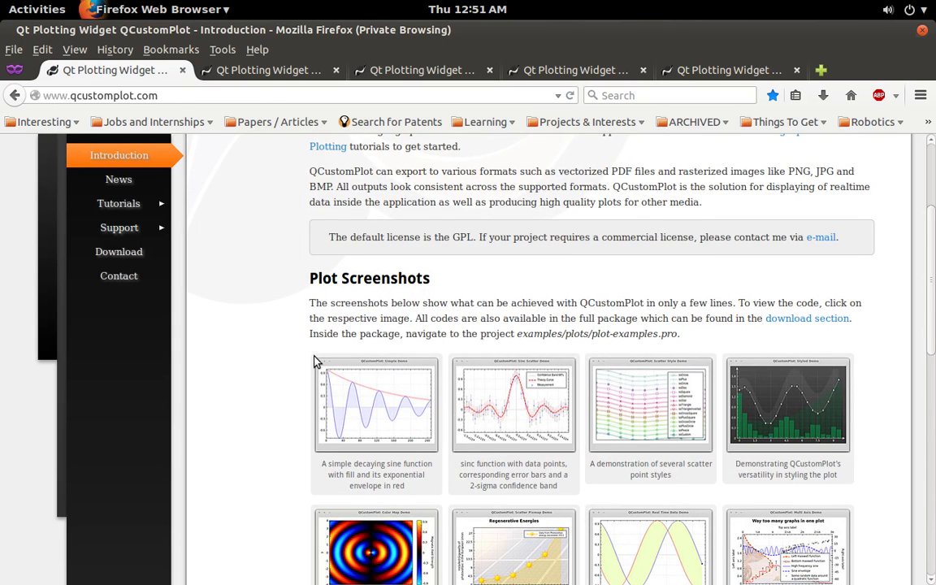
scroll(down, 3)
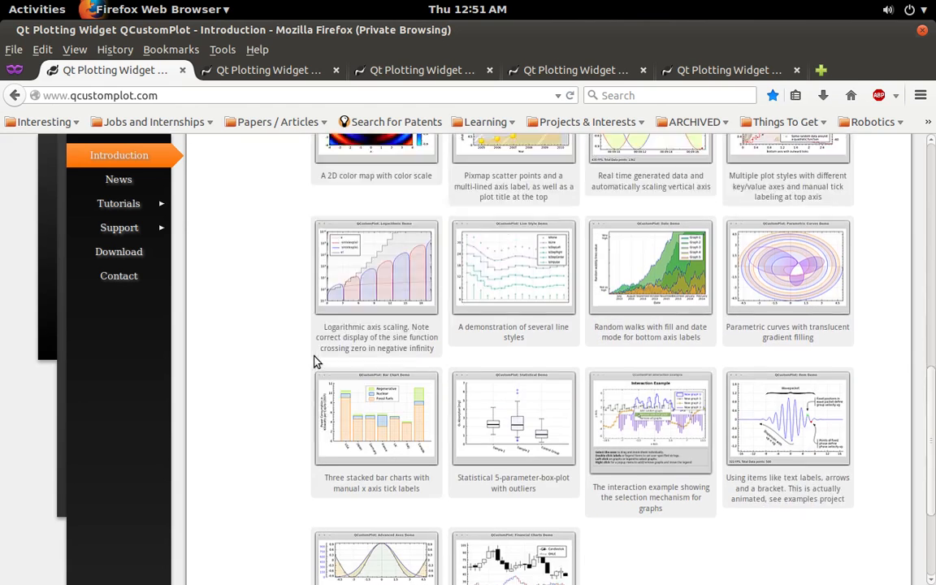
scroll(down, 3)
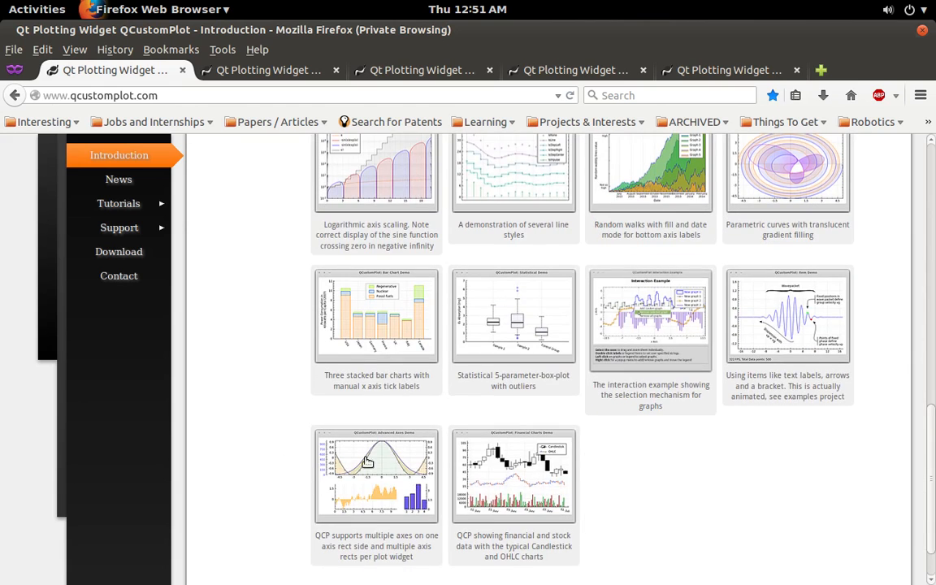
mouse_move(364, 245)
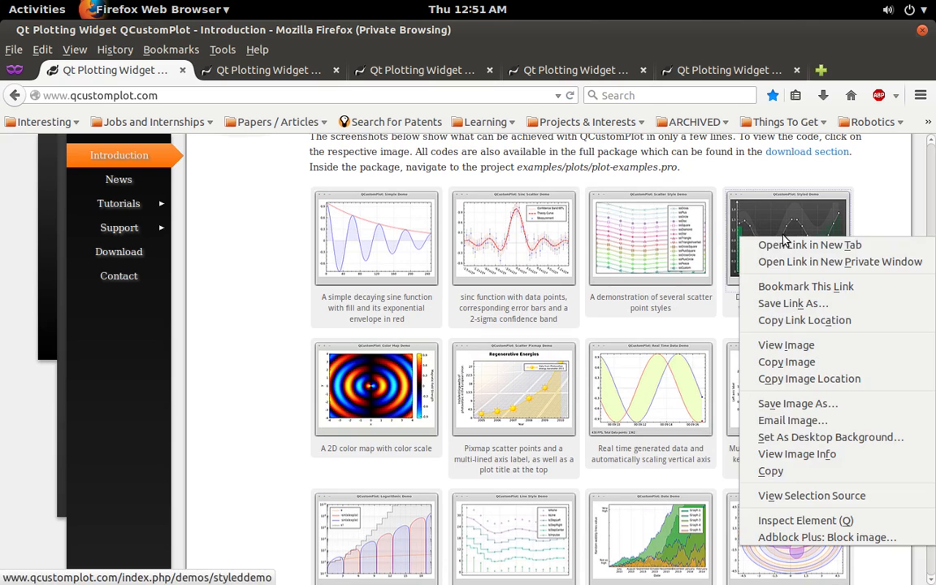
View the Styled Plot Demo in a new tab, then return to the introduction tab.
click(811, 243)
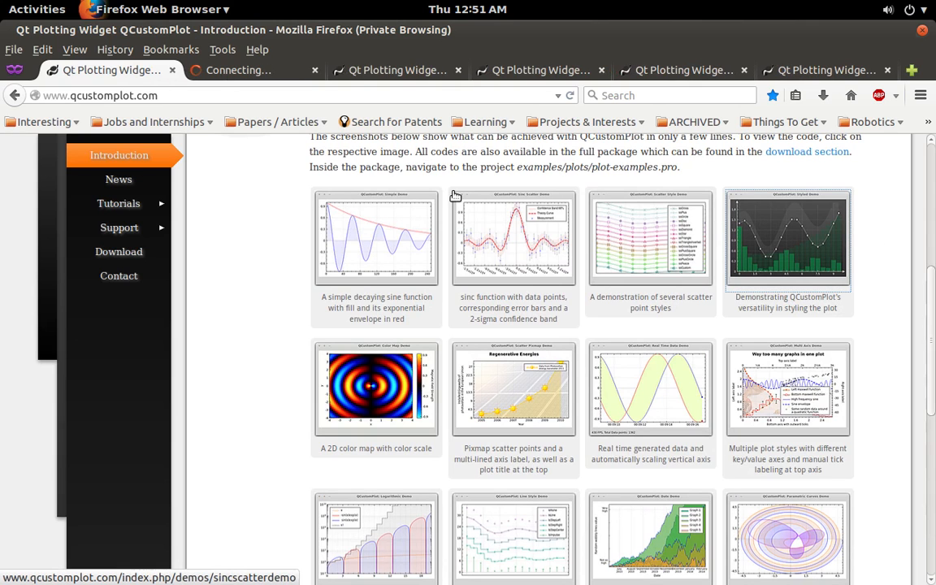
click(790, 243)
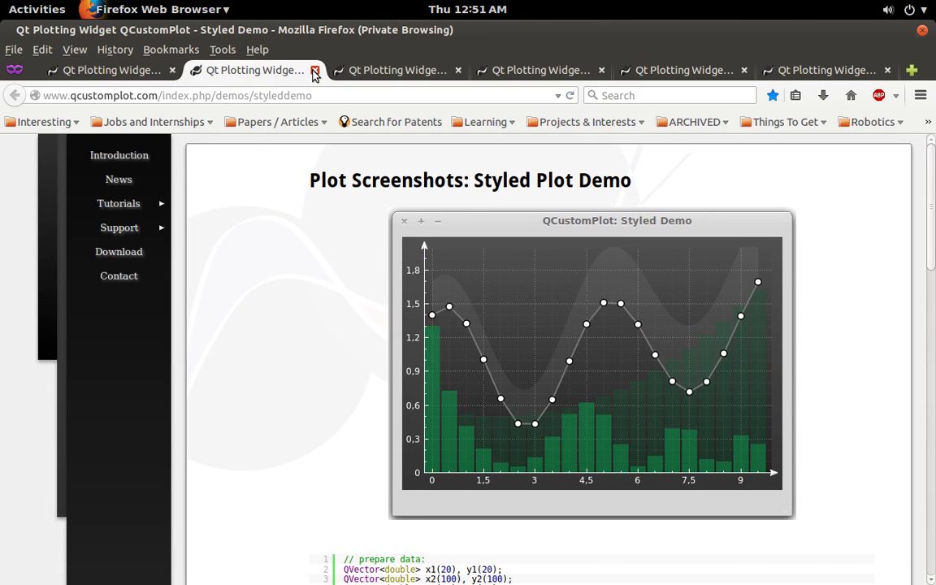
click(313, 70)
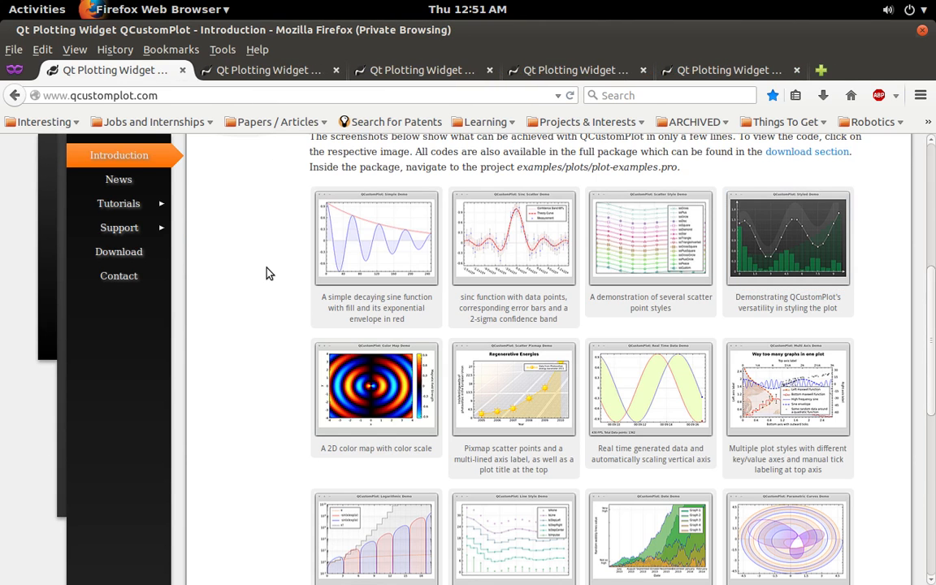
Scroll the introduction page back to its top and highlight part of the description.
scroll(up, 3)
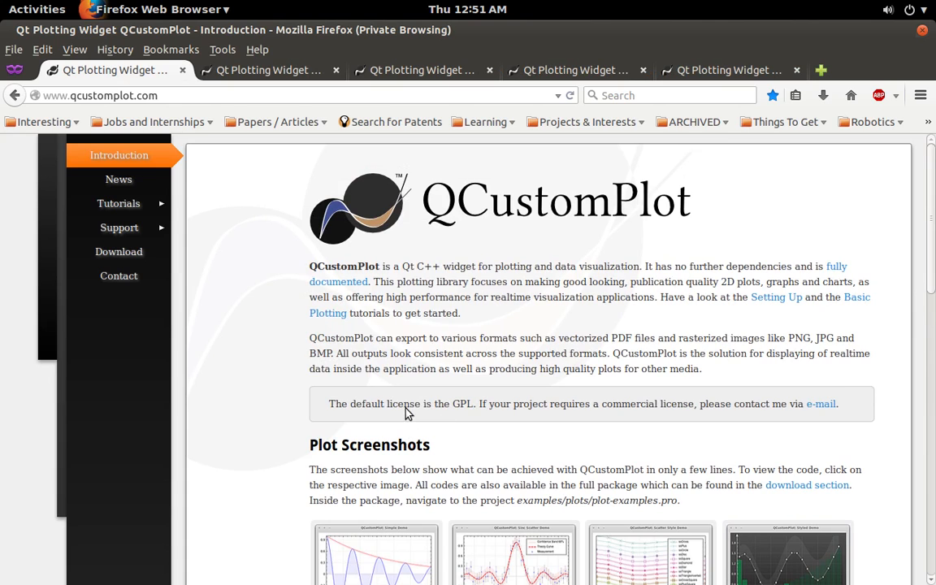
drag(403, 403, 528, 403)
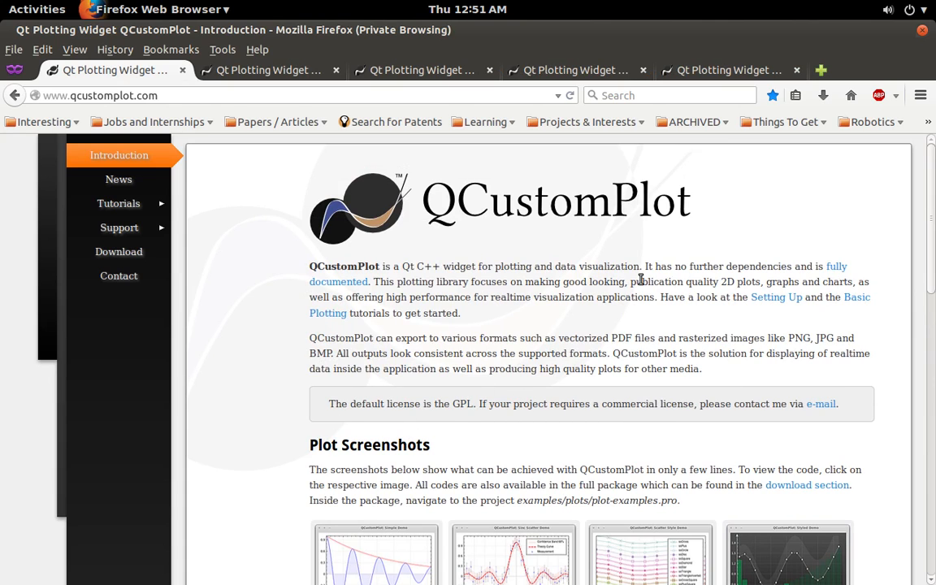
mouse_move(565, 279)
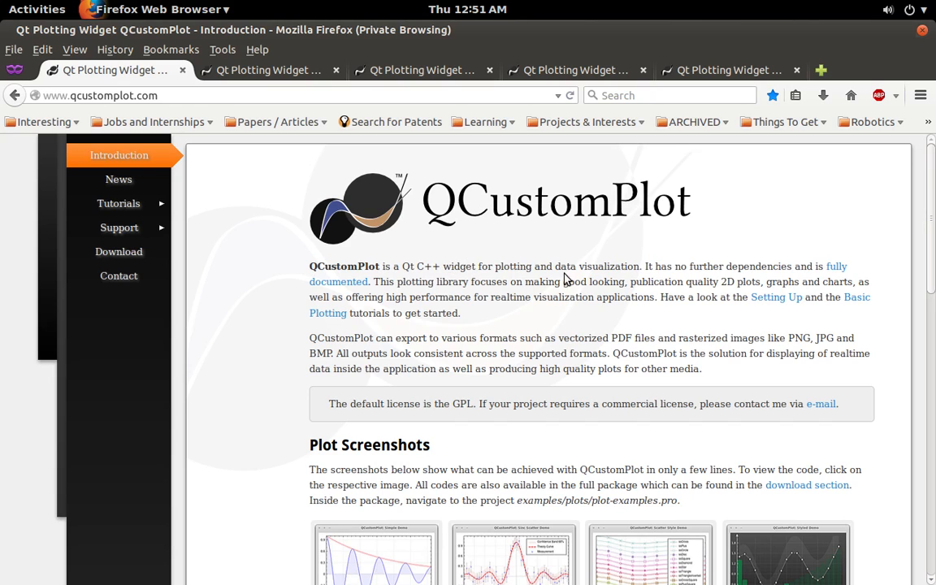
mouse_move(86, 291)
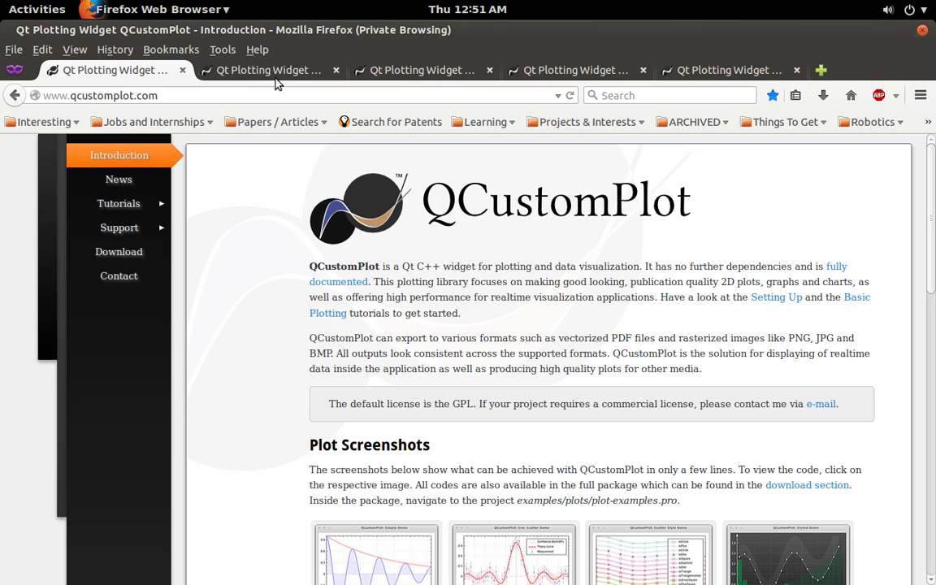
mouse_move(280, 69)
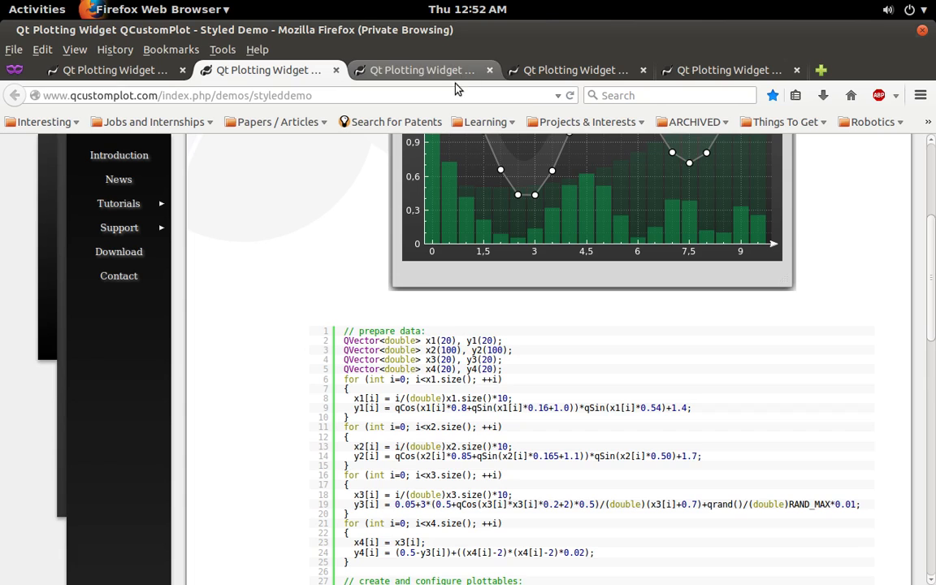
Switch Firefox to the QCustomPlot download page listing the 1.3.0 packages.
click(118, 250)
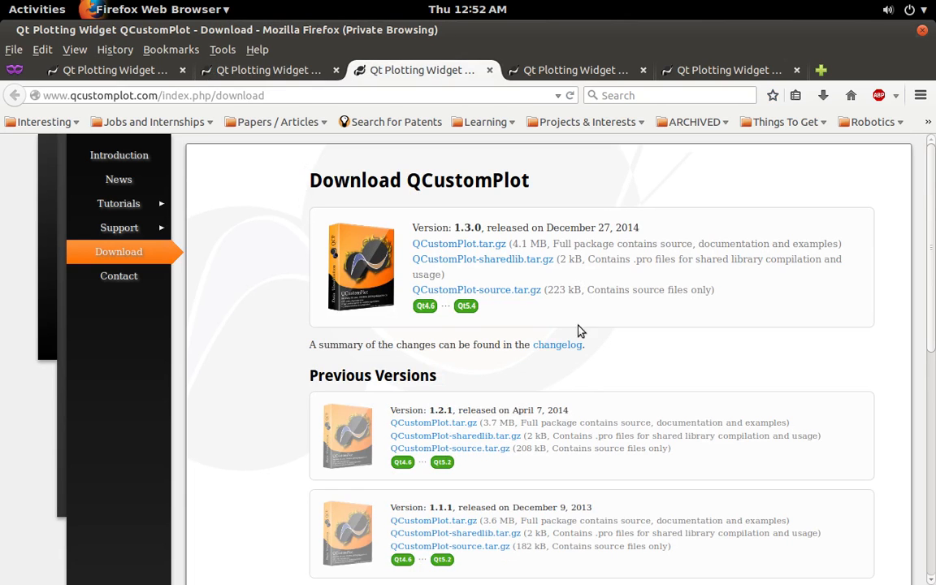
mouse_move(442, 260)
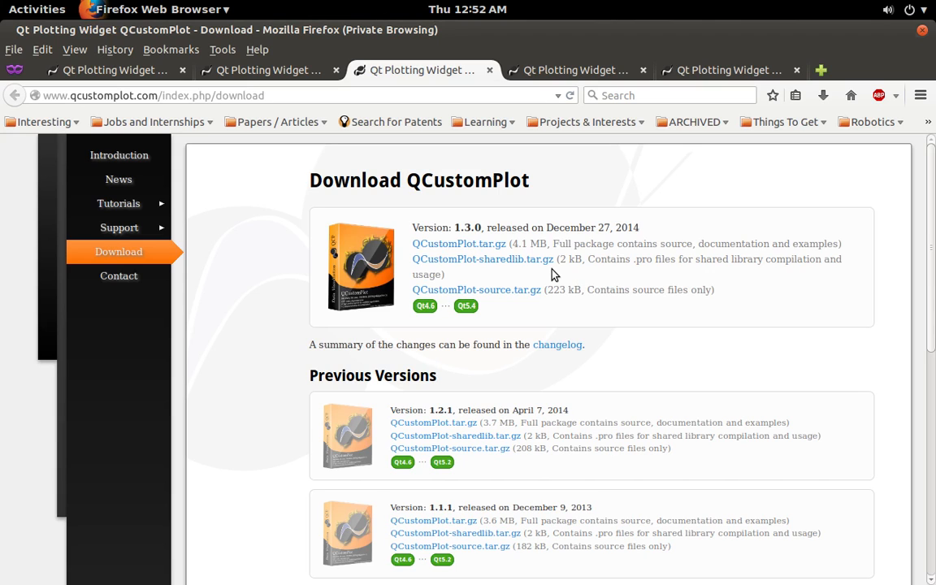
mouse_move(525, 297)
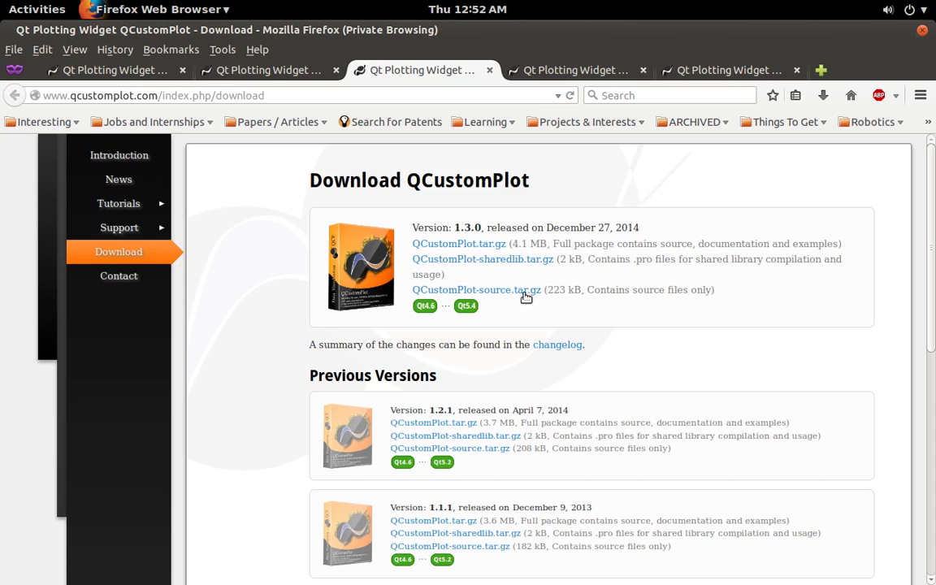
mouse_move(489, 263)
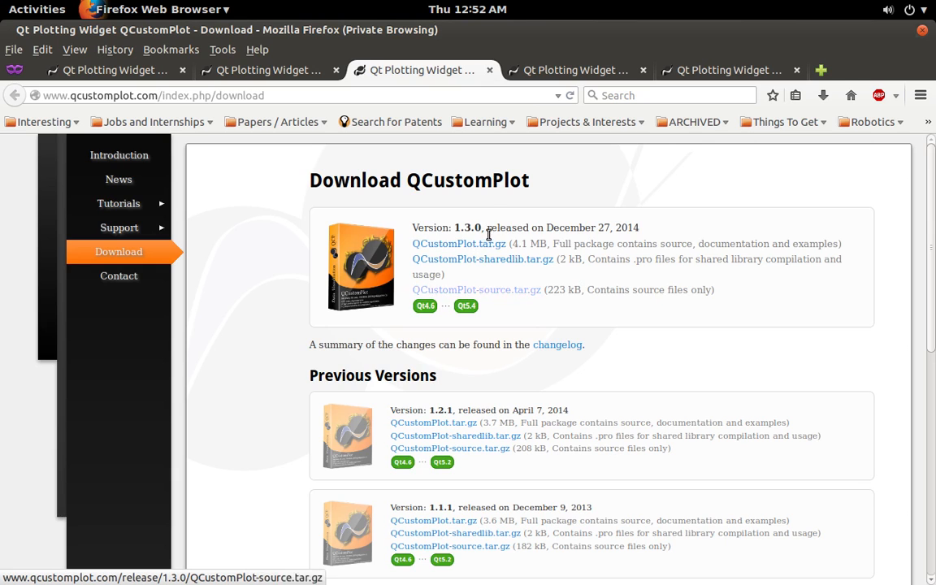
mouse_move(296, 260)
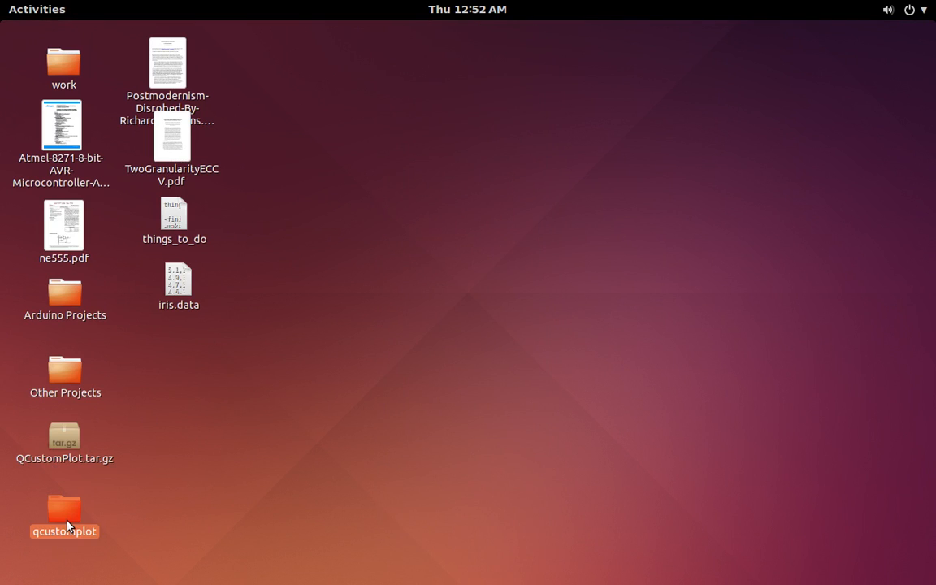
Browse the extracted qcustomplot folder's documentation and examples subfolders.
double_click(65, 510)
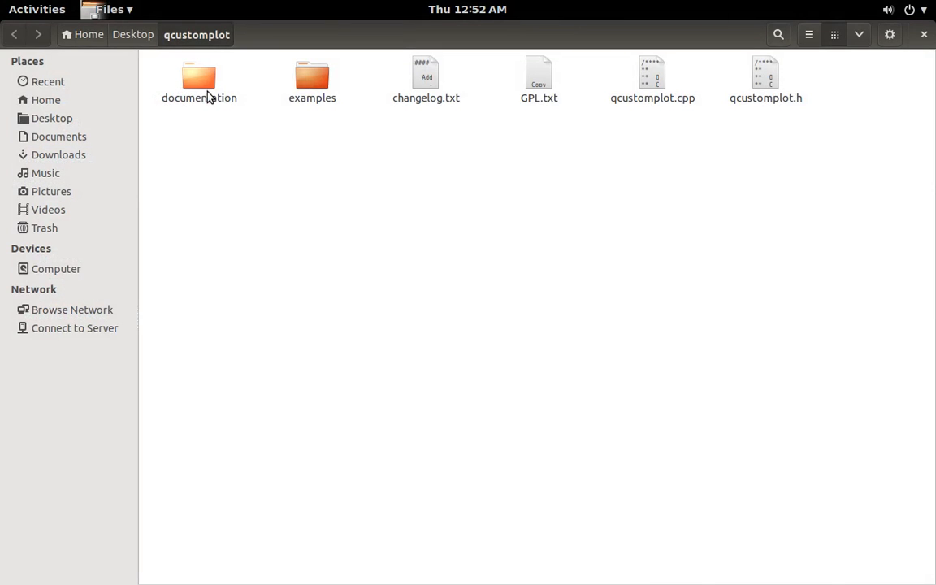
double_click(198, 78)
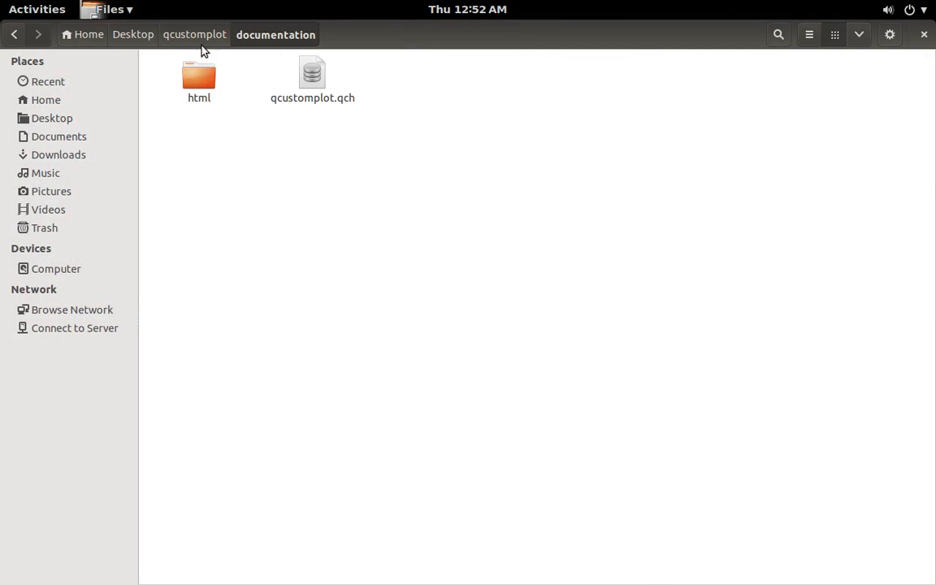
mouse_move(315, 133)
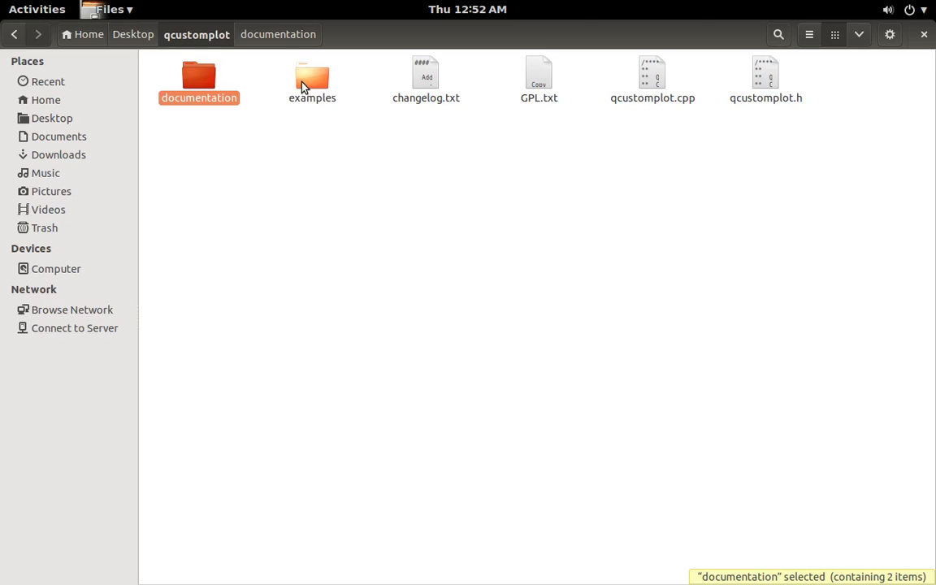
double_click(312, 74)
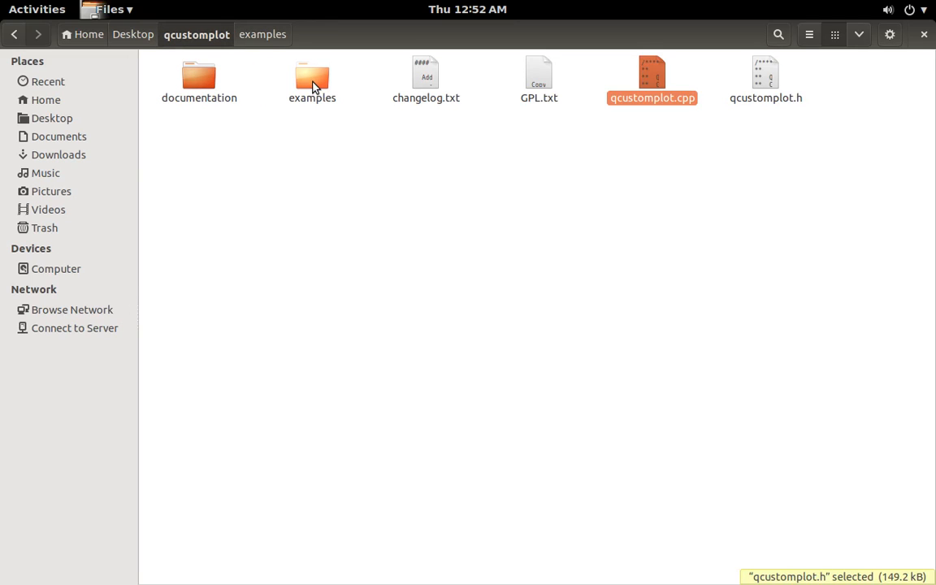
Select qcustomplot.cpp and qcustomplot.h together in the qcustomplot folder.
click(652, 73)
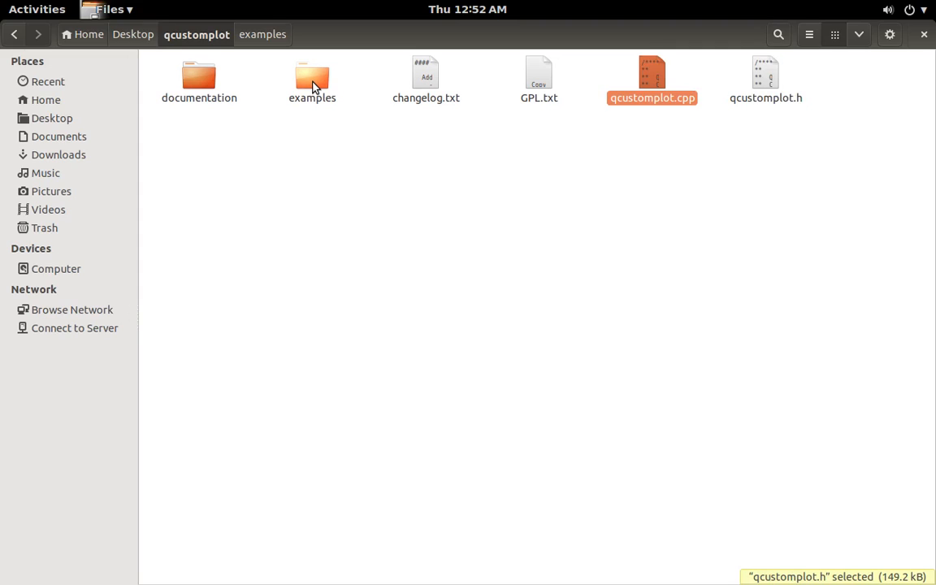
click(649, 73)
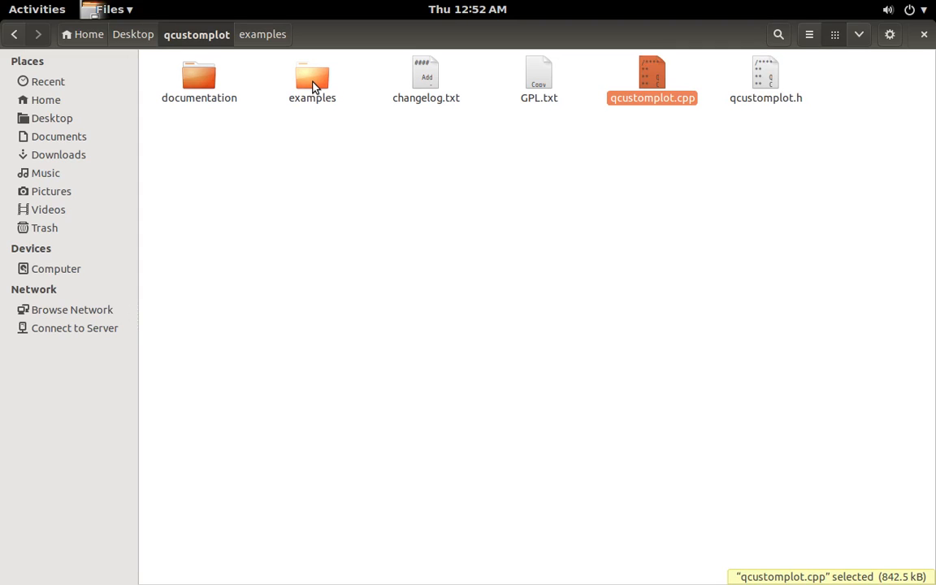
click(766, 73)
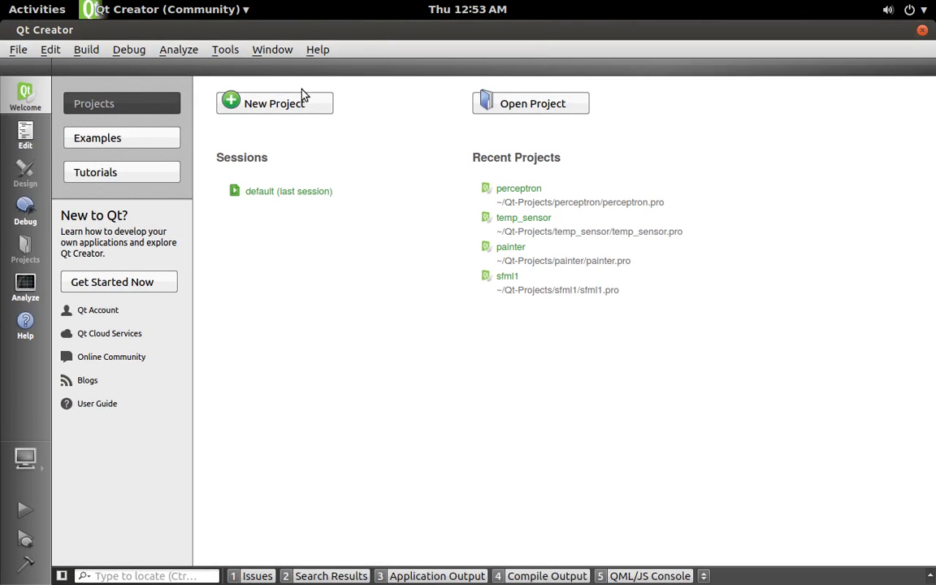
Create a Qt Widgets Application named plotting in Qt-Projects using the Desktop Qt 5.4.0 kit.
click(273, 102)
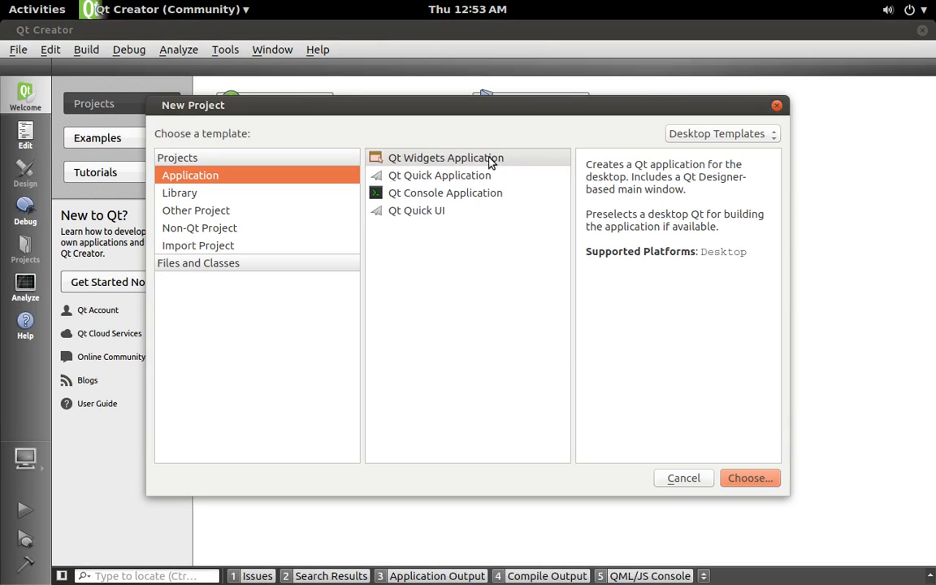
click(751, 477)
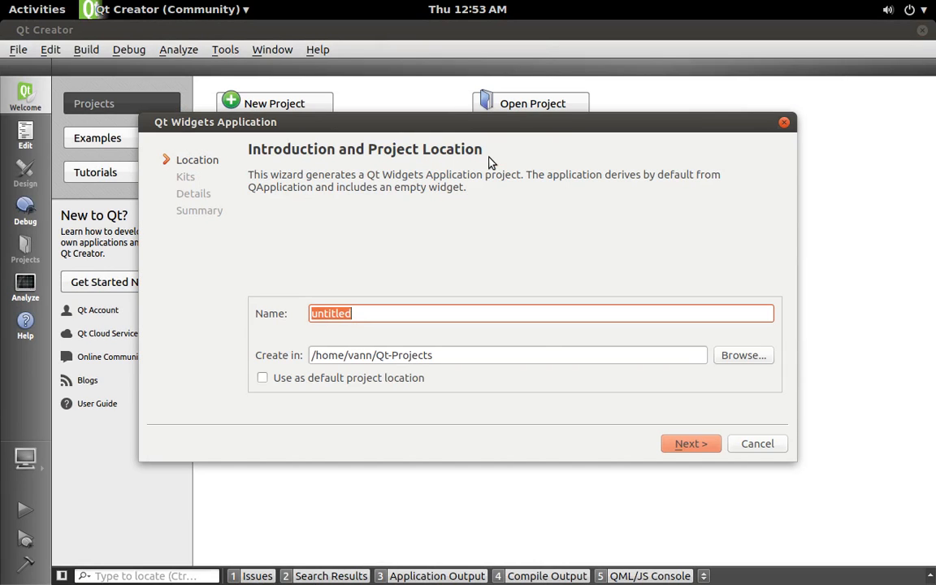
text(plotti)
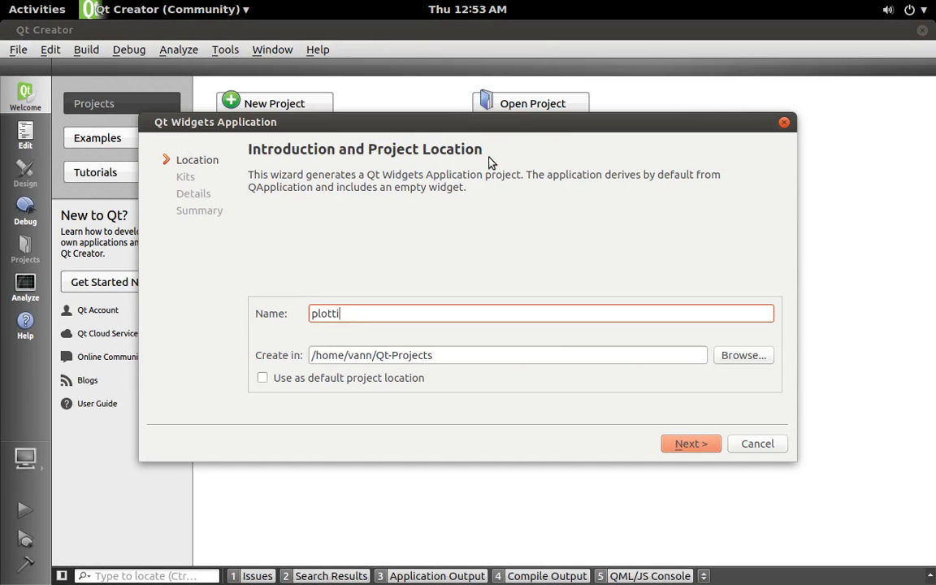
click(690, 444)
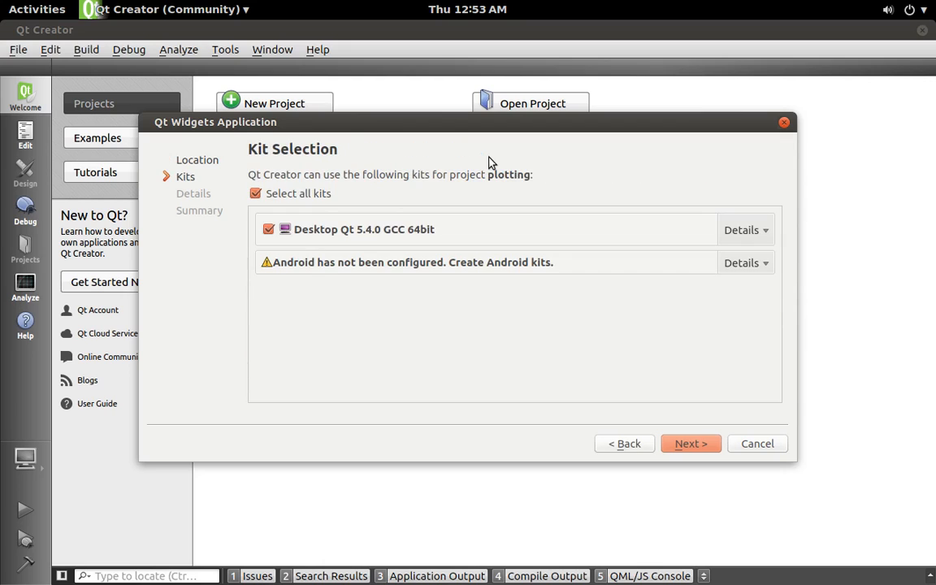
click(690, 442)
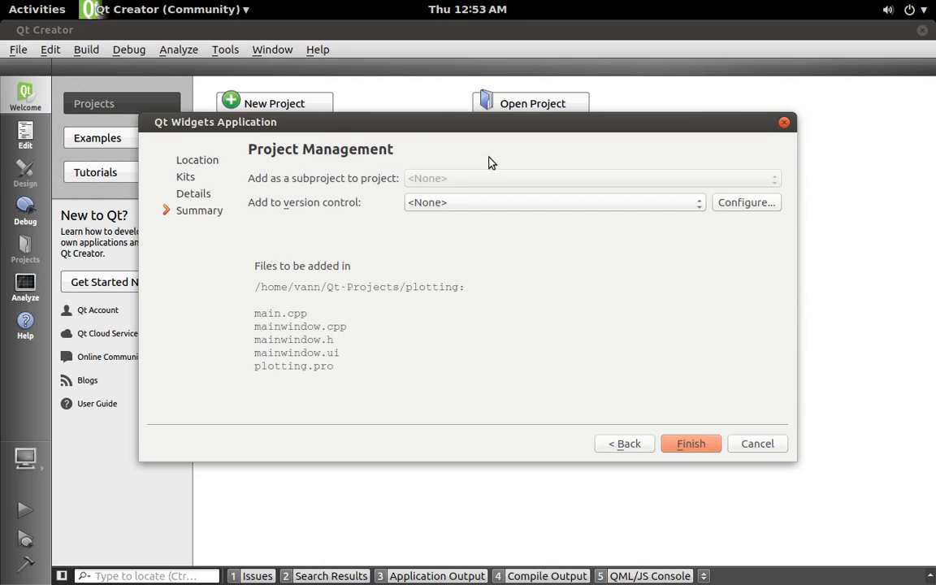
click(690, 444)
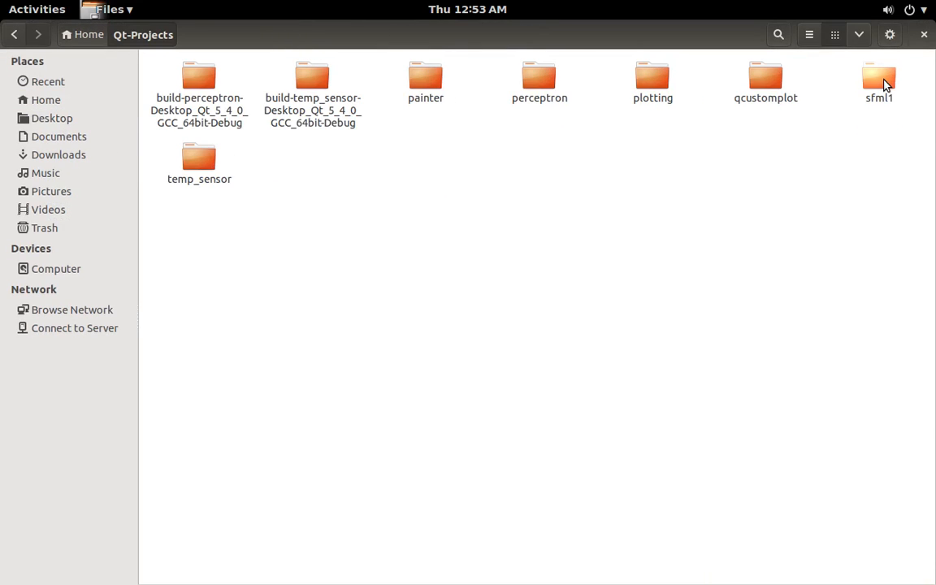
Enter the plotting project folder in Qt-Projects to paste qcustomplot.cpp and qcustomplot.h.
double_click(652, 78)
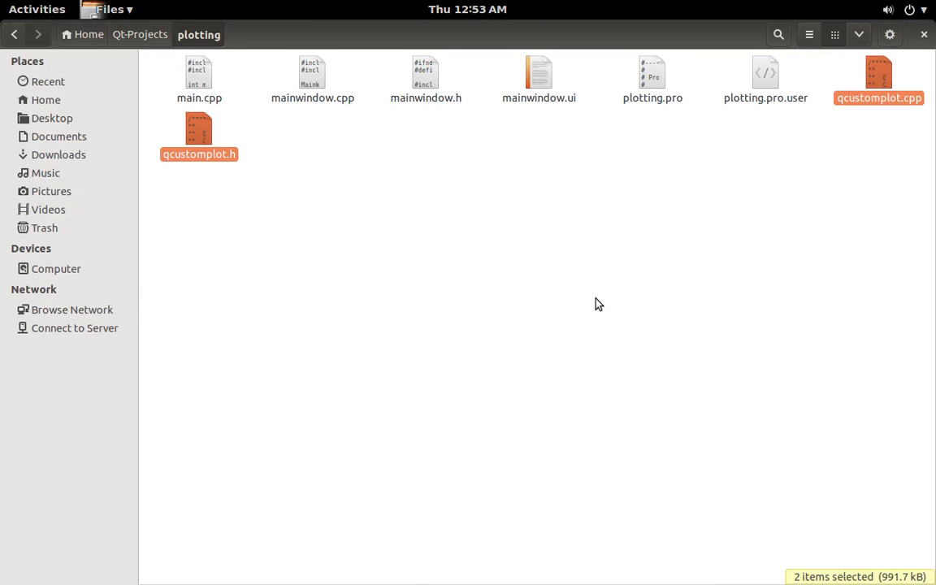
mouse_move(934, 192)
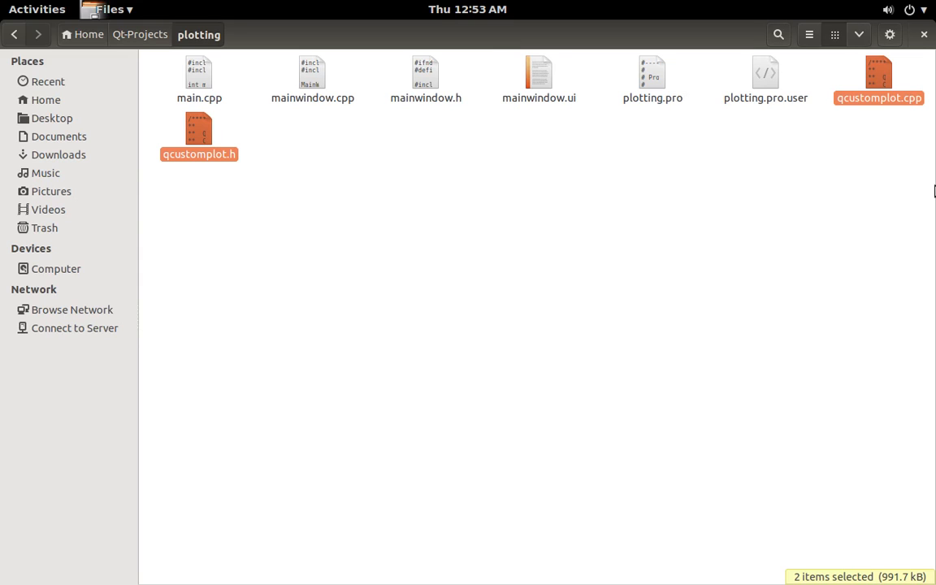
mouse_move(452, 357)
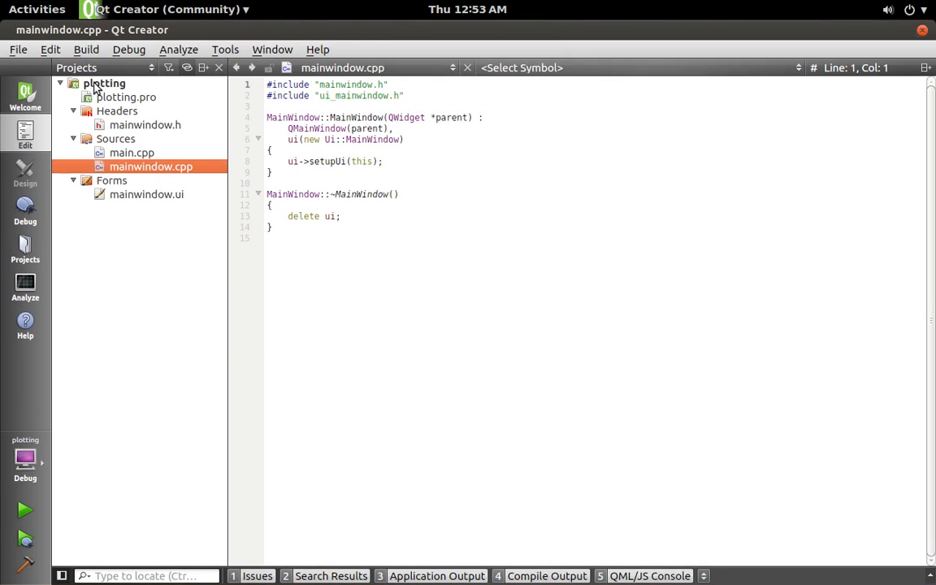
Add existing files qcustomplot.cpp and qcustomplot.h to the plotting project.
right_click(101, 84)
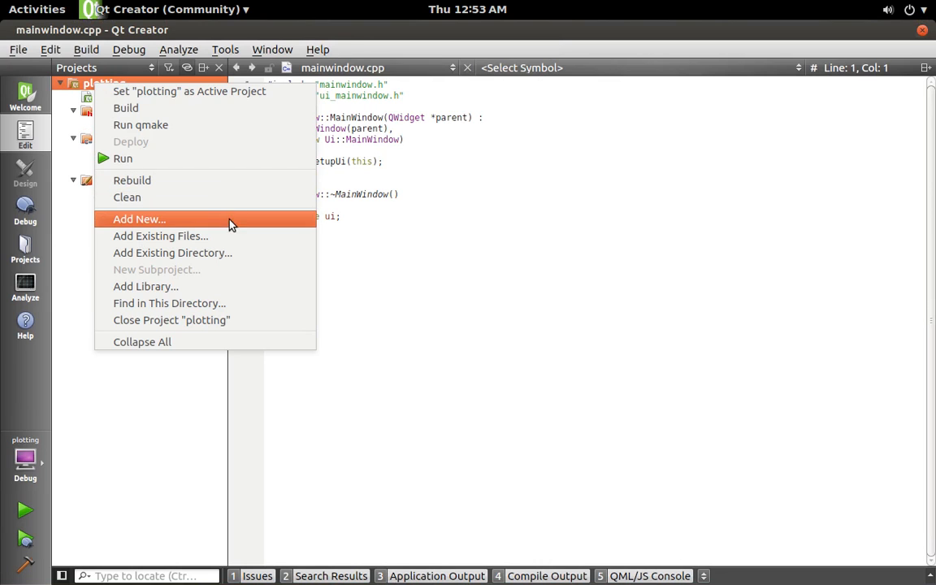
click(159, 235)
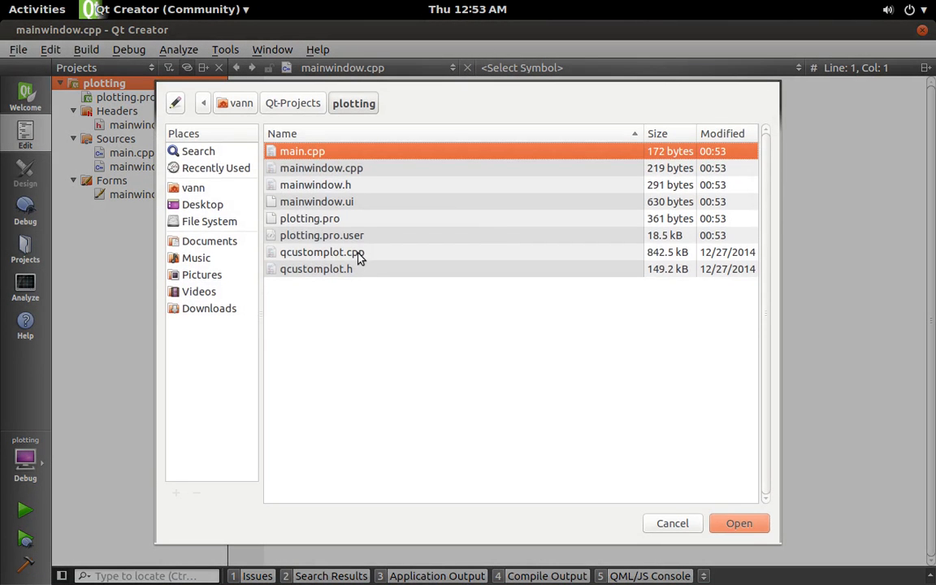
click(322, 252)
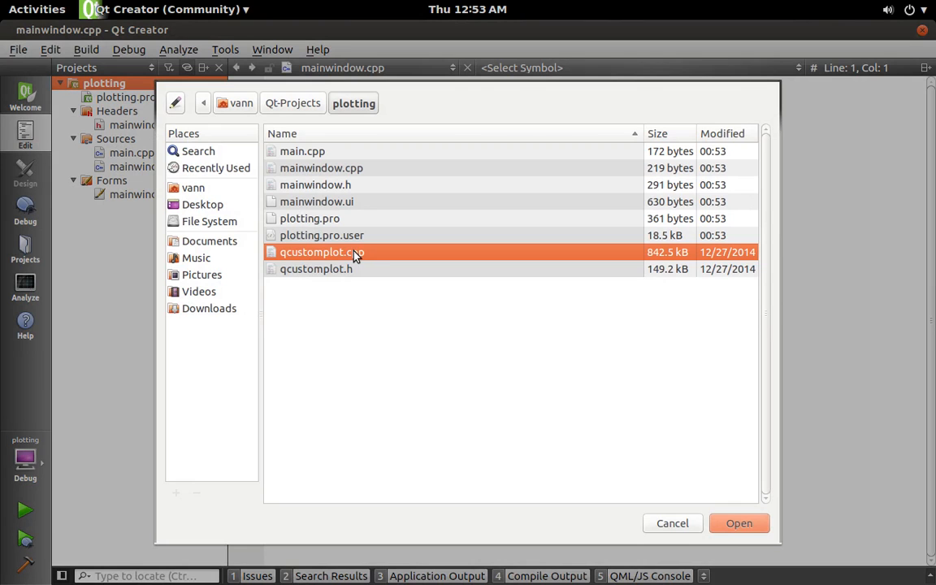
click(315, 269)
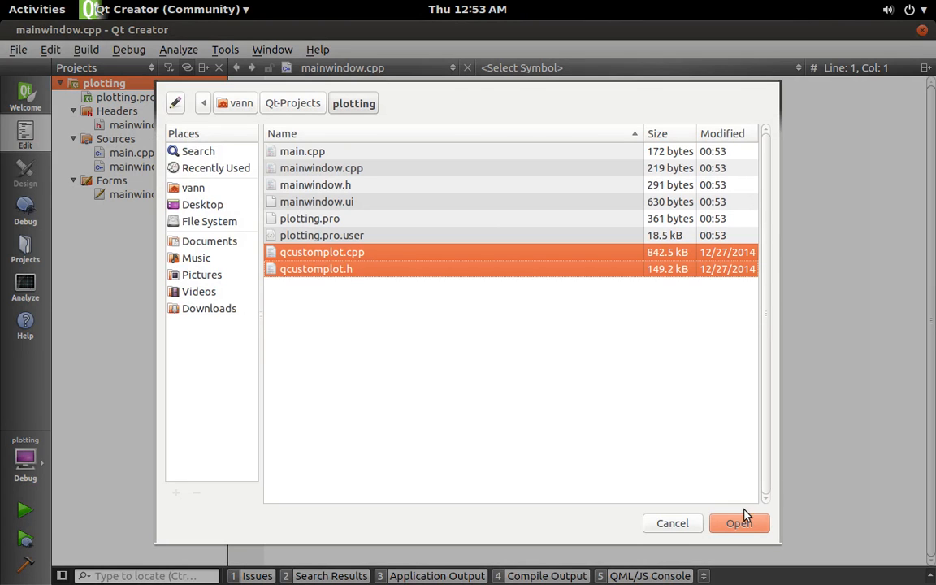
click(738, 523)
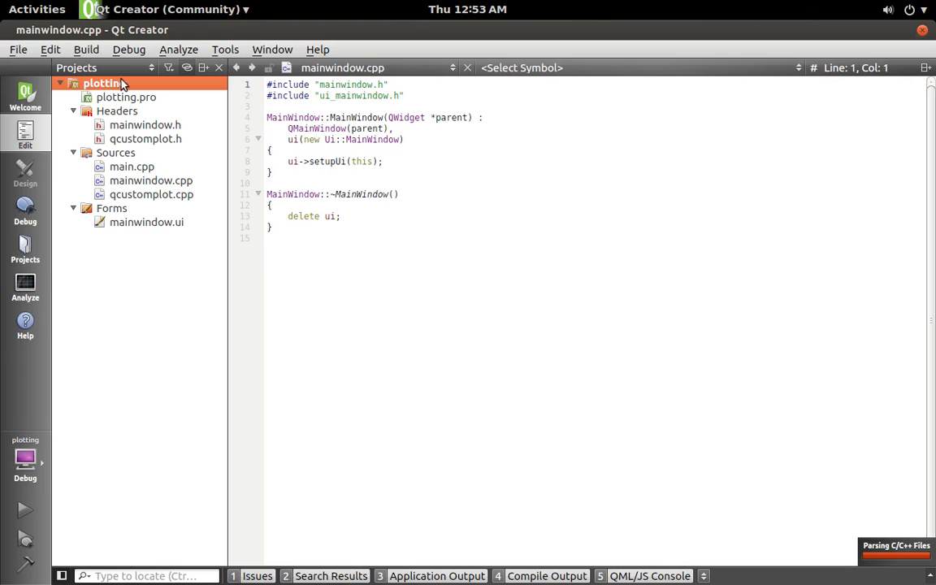
click(126, 98)
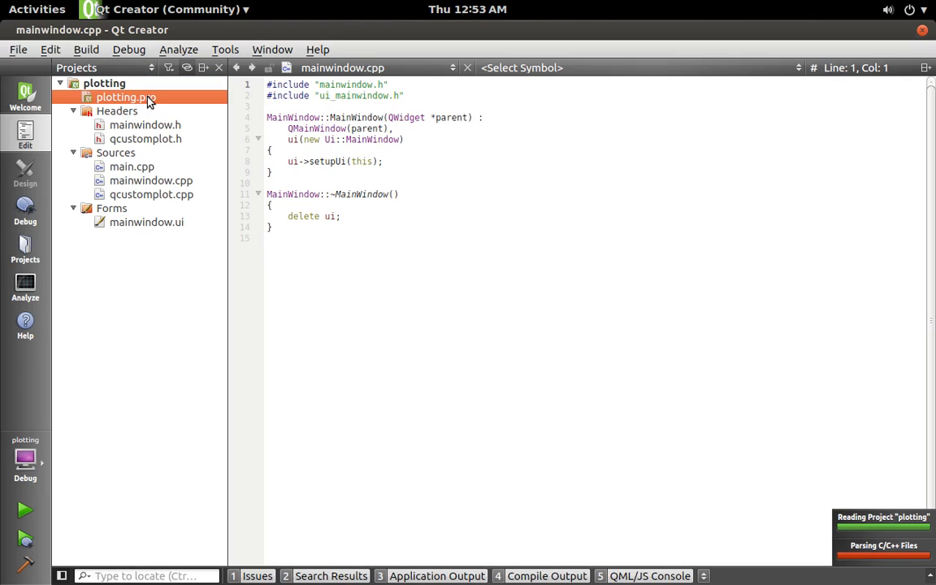
Append printsupport to the 'QT += widgets' line in plotting.pro, save, and reopen mainwindow.cpp.
double_click(123, 98)
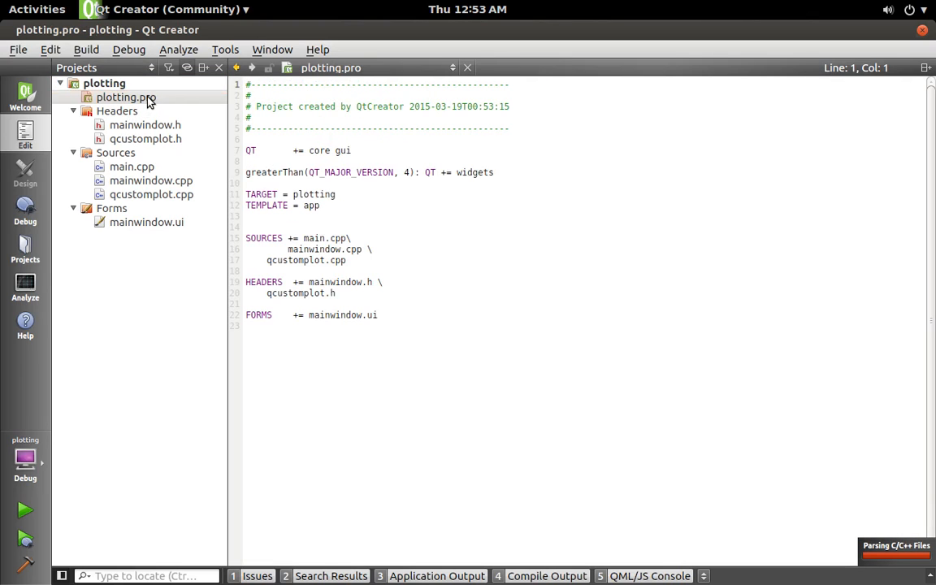
click(520, 173)
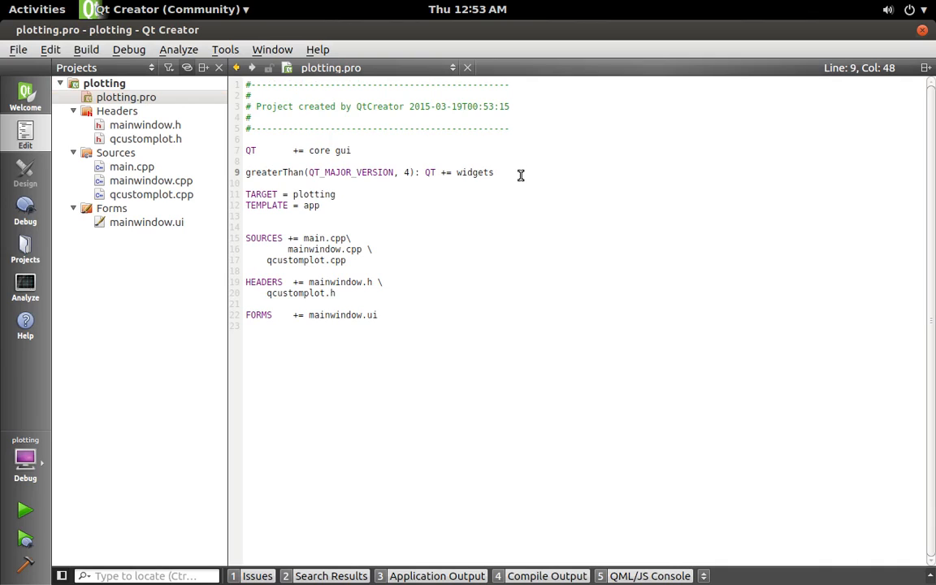
text(printsu)
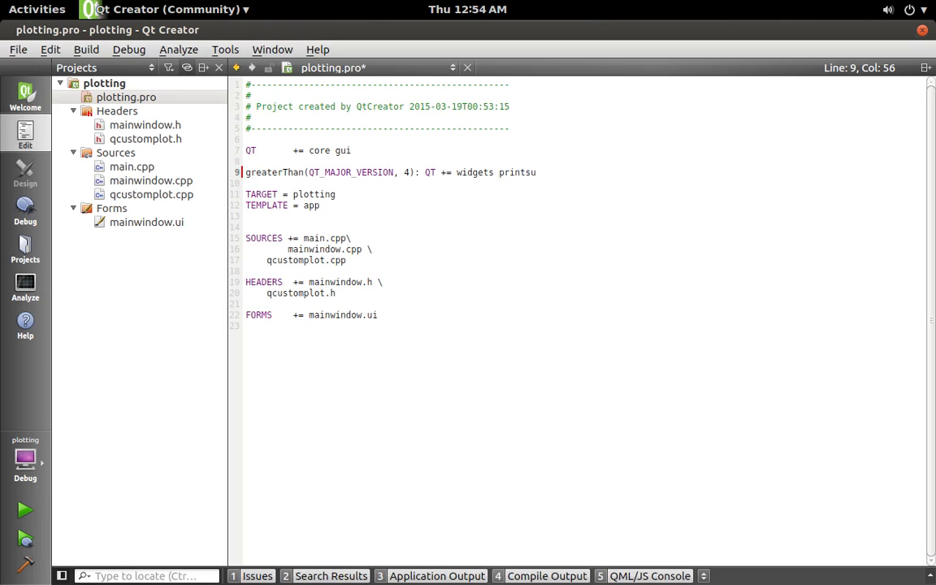
text(pport)
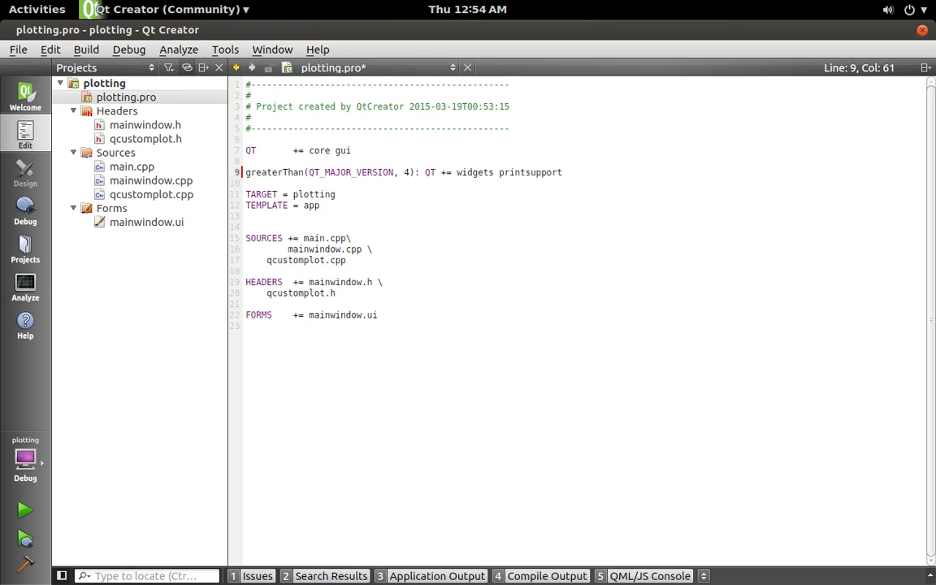
key(ctrl+s)
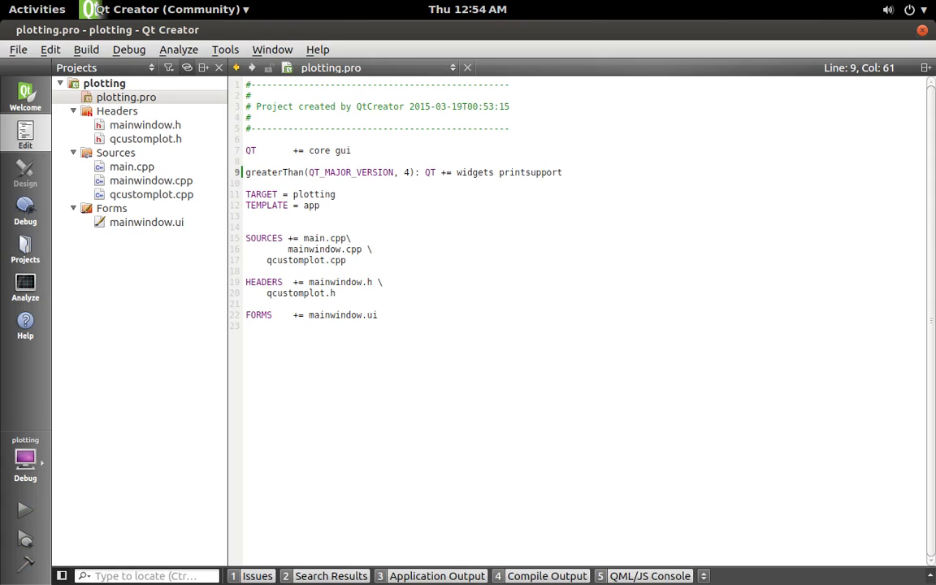
mouse_move(572, 182)
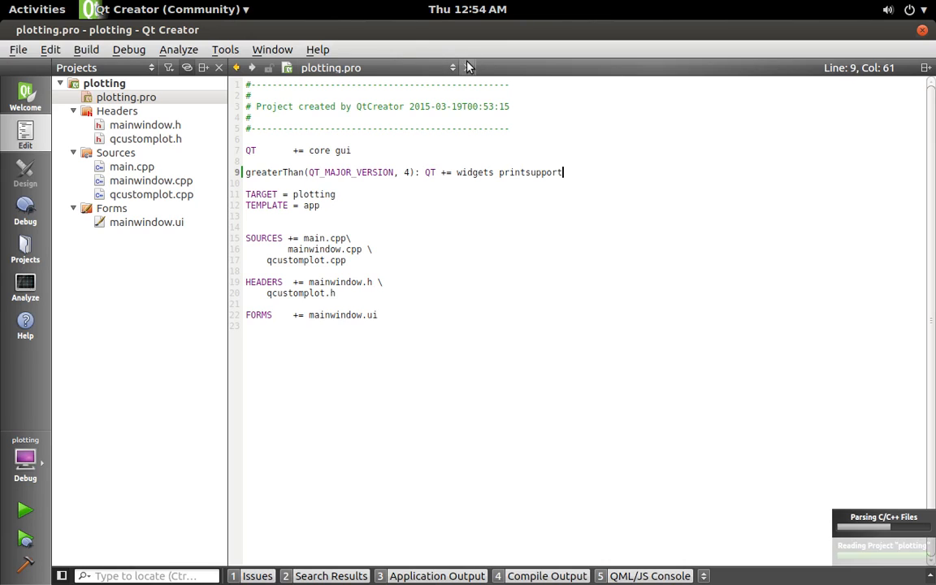
double_click(148, 181)
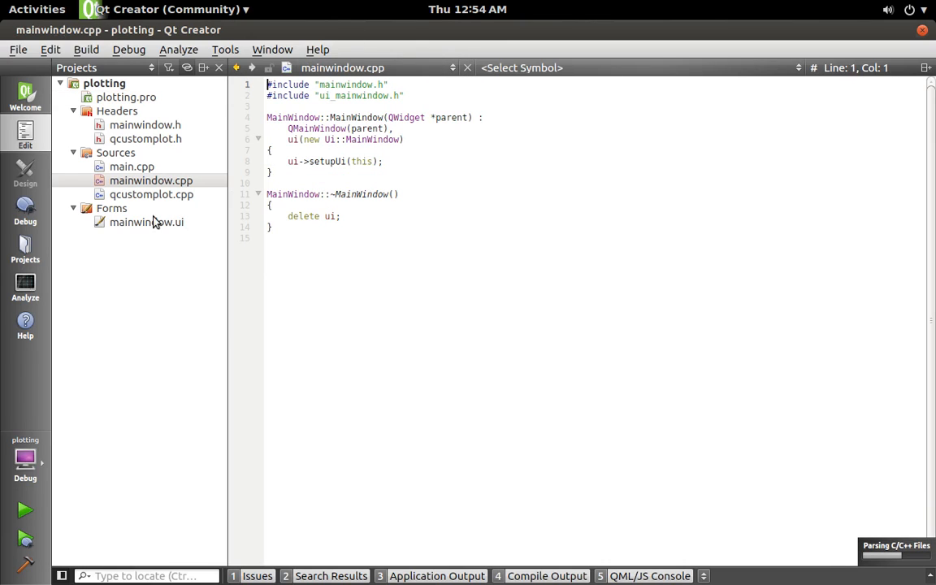
Open mainwindow.ui in Designer and place a plain Widget from Containers on the central widget.
click(146, 221)
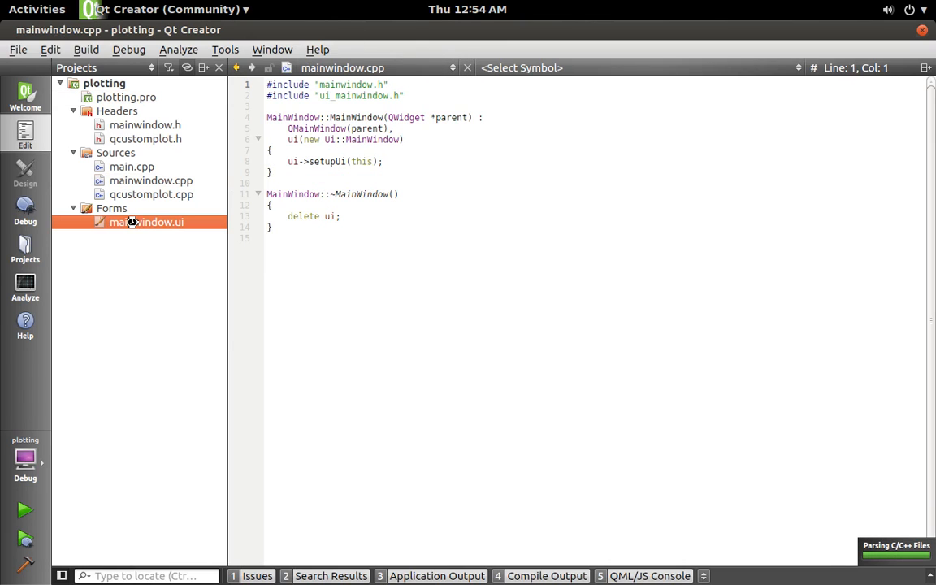
double_click(145, 221)
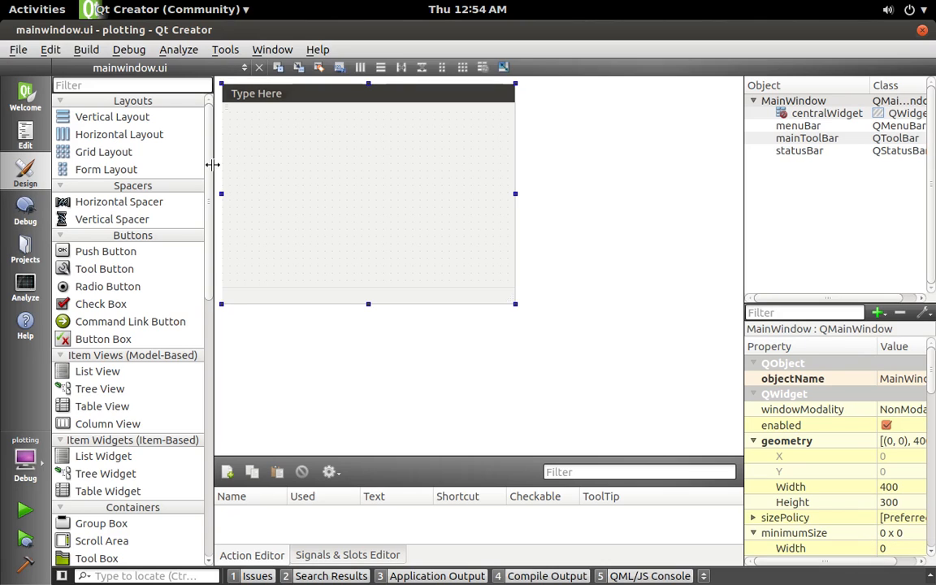
scroll(down, 3)
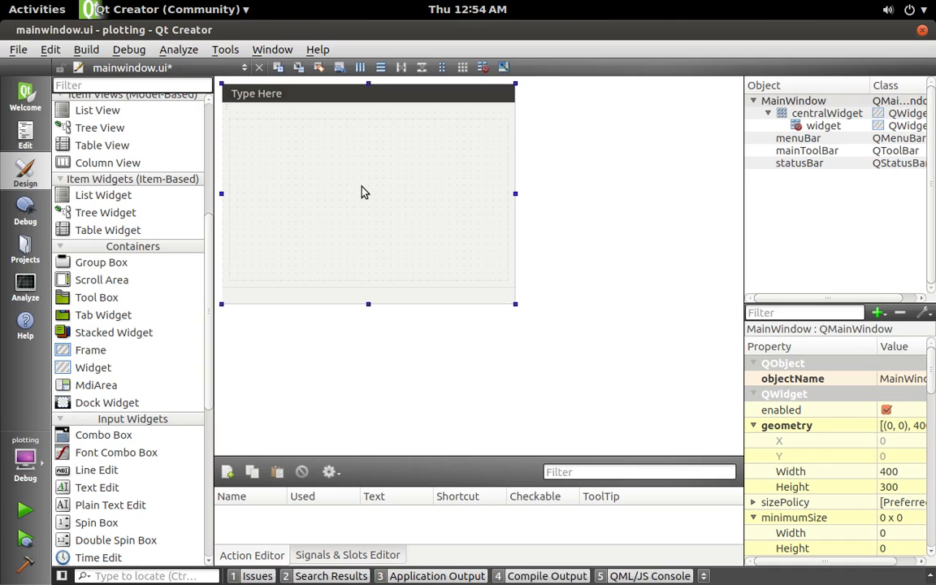
right_click(364, 192)
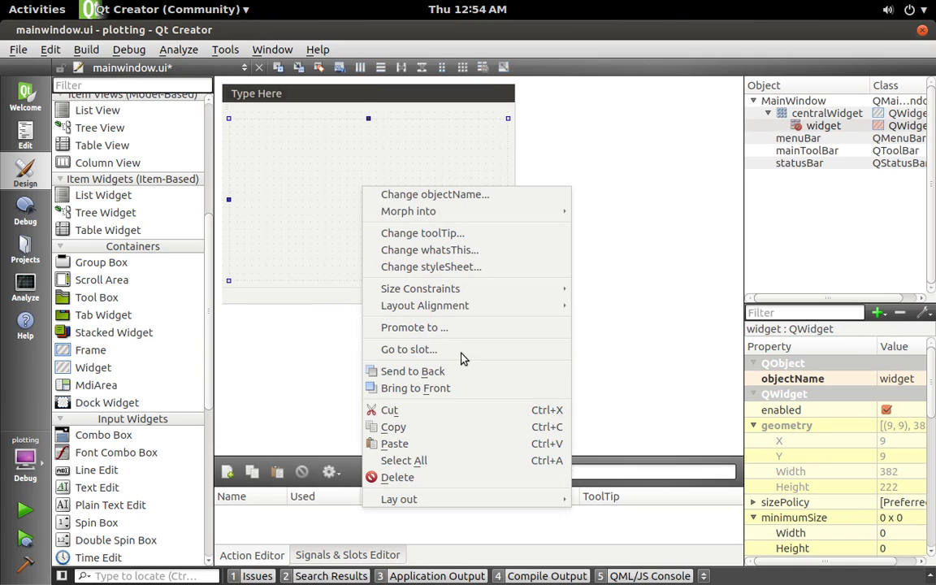
Promote the form widget to class QCustomPlot with header qcustomplot.h.
click(411, 329)
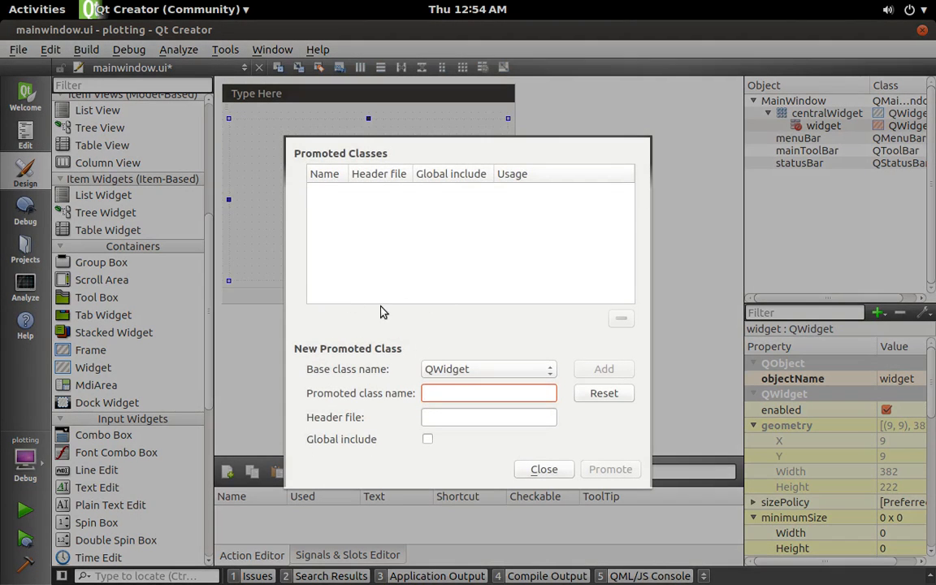
text(QCustomPlot)
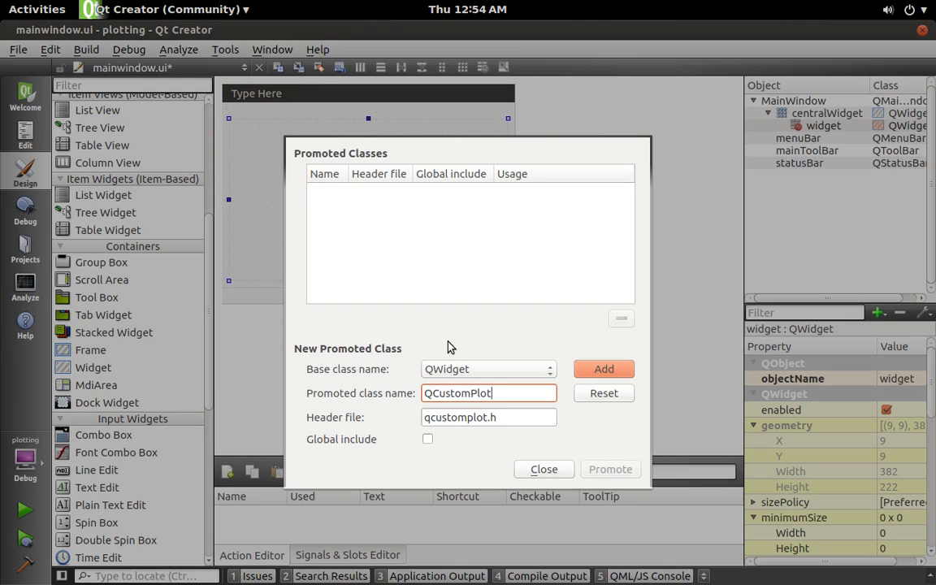
mouse_move(444, 351)
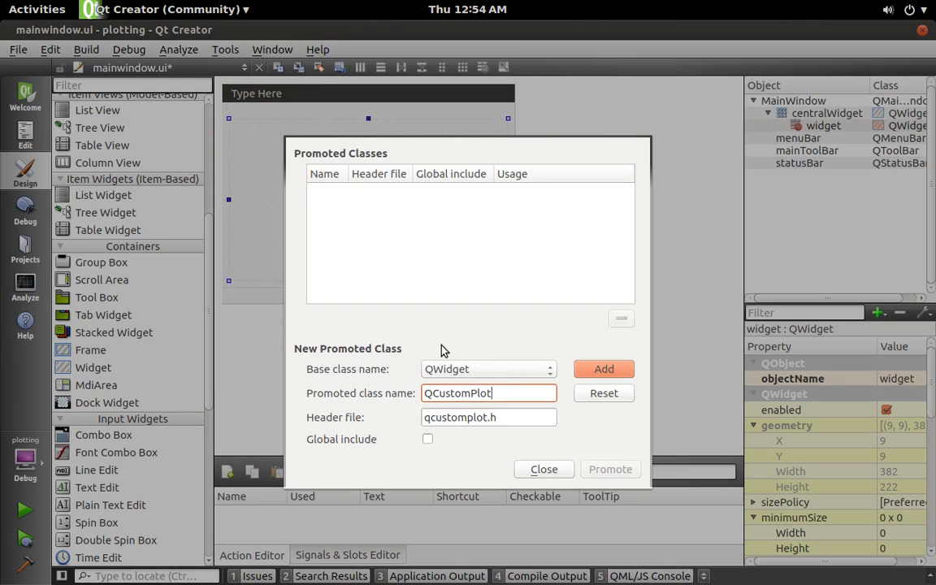
mouse_move(621, 363)
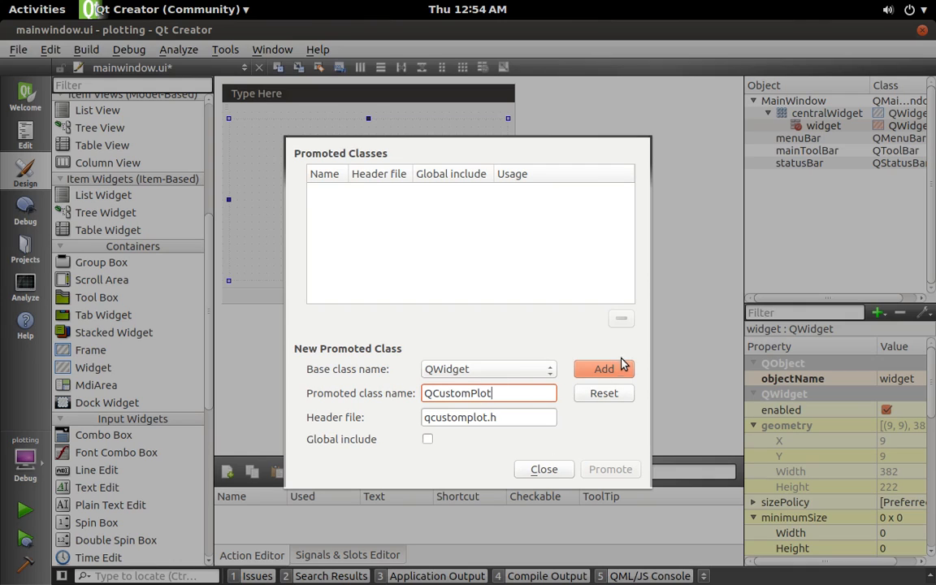
click(602, 367)
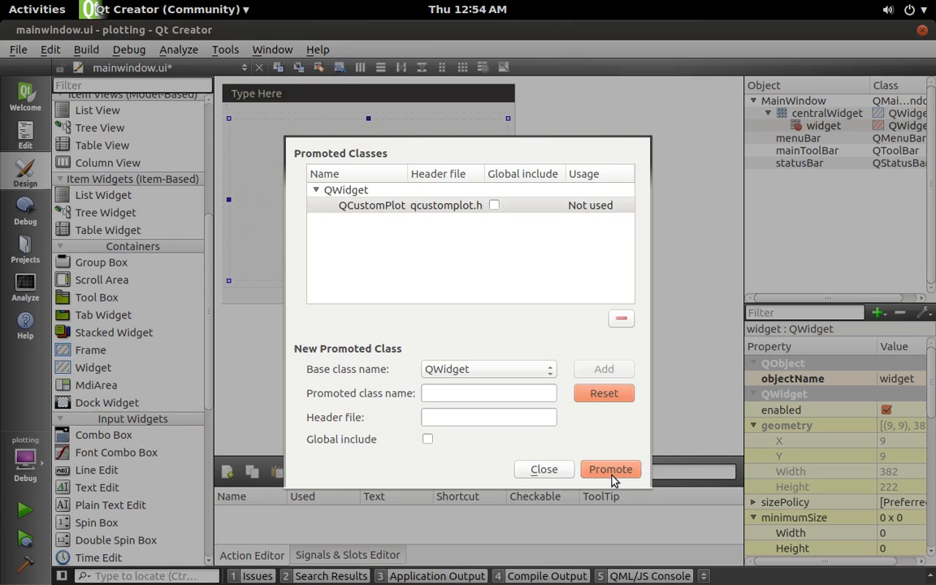
click(610, 468)
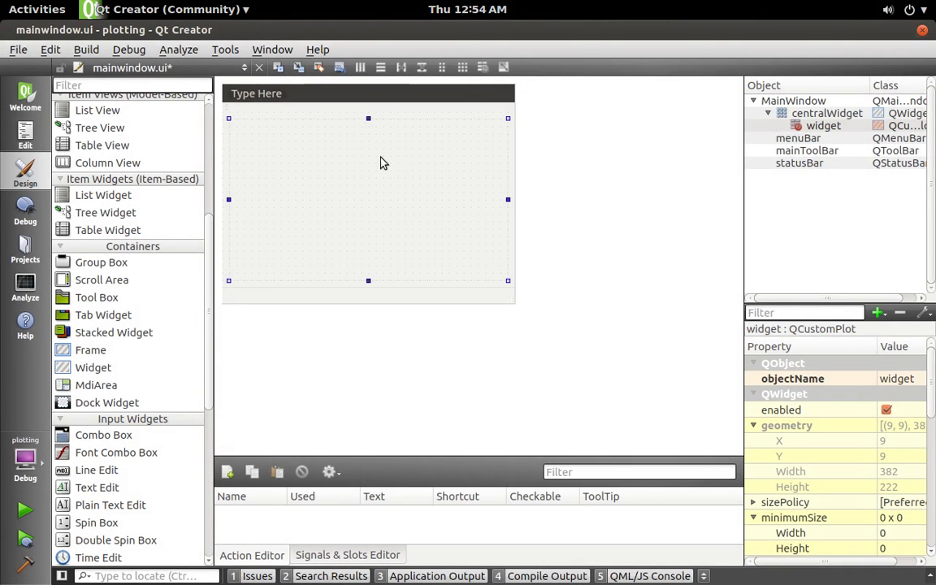
mouse_move(452, 155)
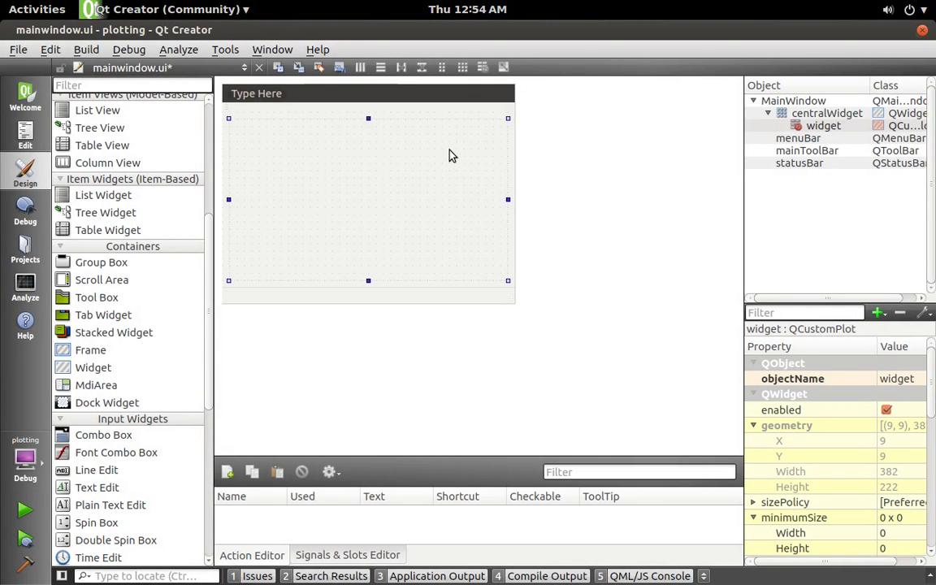
mouse_move(897, 389)
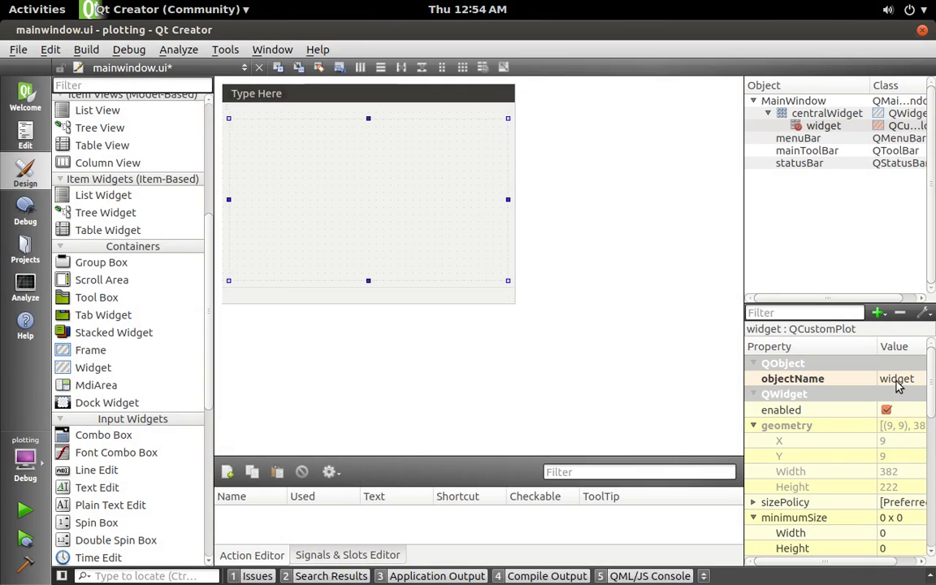
Set the promoted plot widget's objectName to customPlot in the Property Editor.
double_click(897, 378)
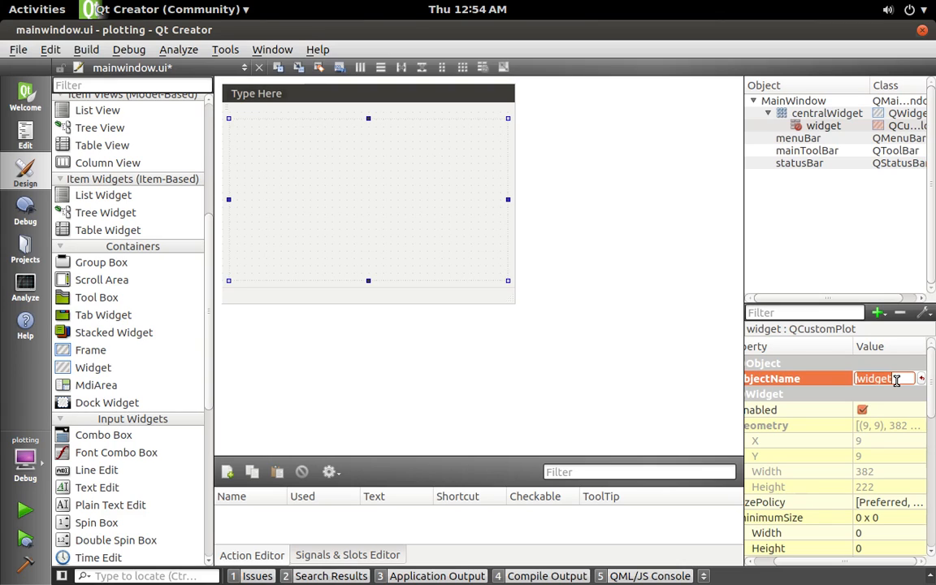
text(cu)
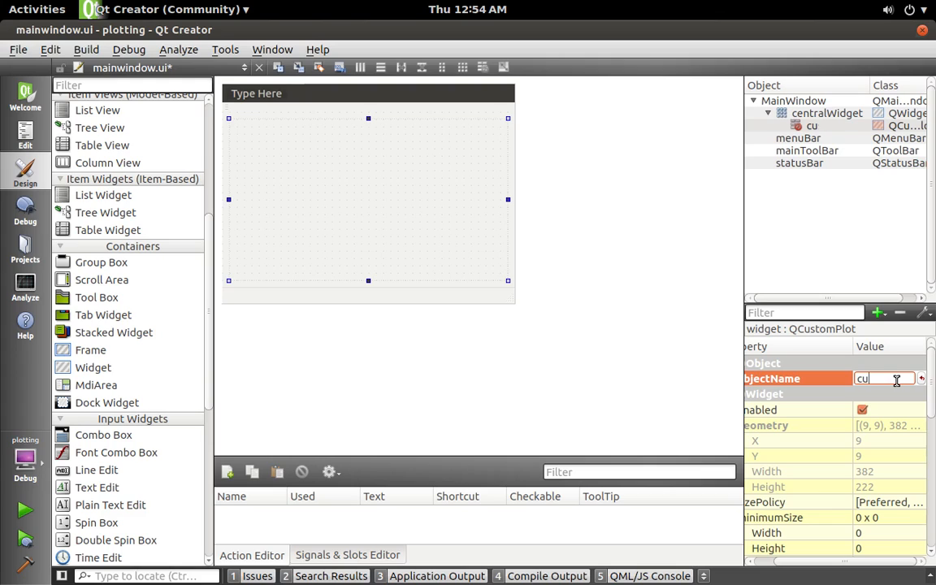
text(customPlot)
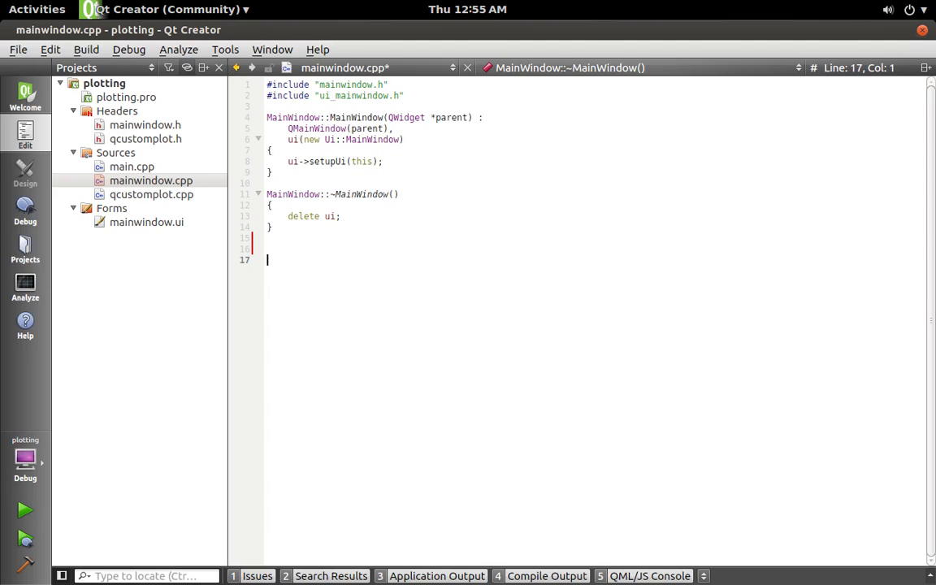
Write an empty void MainWindow::makePlot() definition below the destructor in mainwindow.cpp.
text(void M)
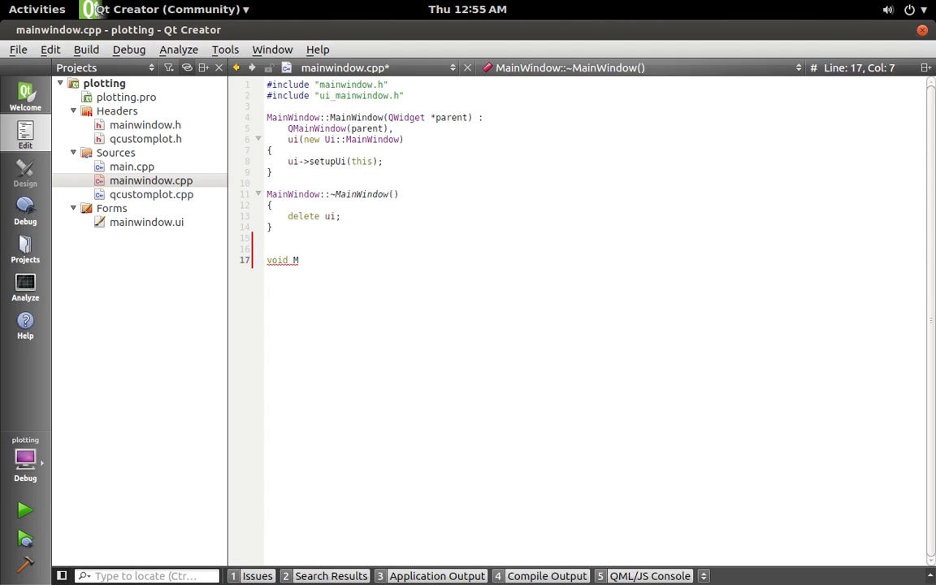
text(ainWindow)
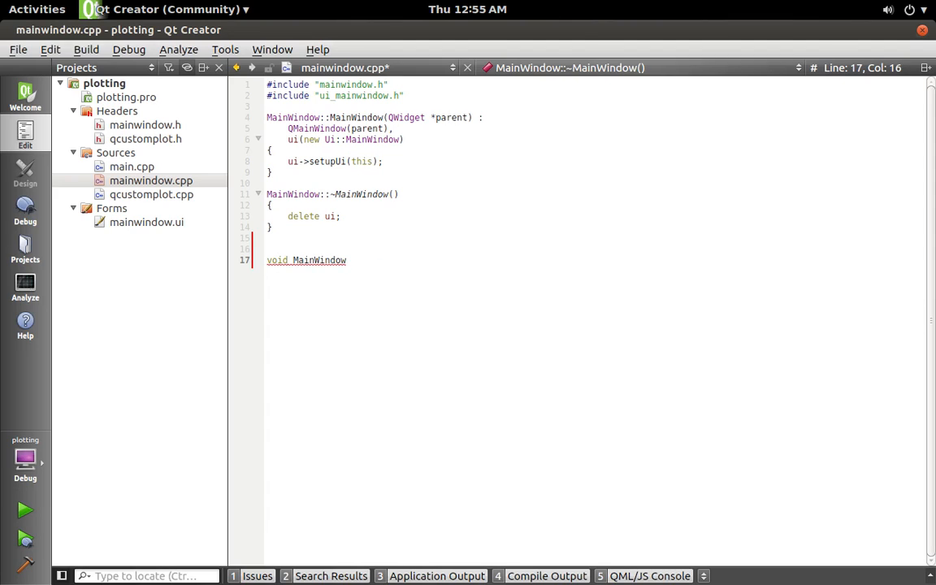
text(::make)
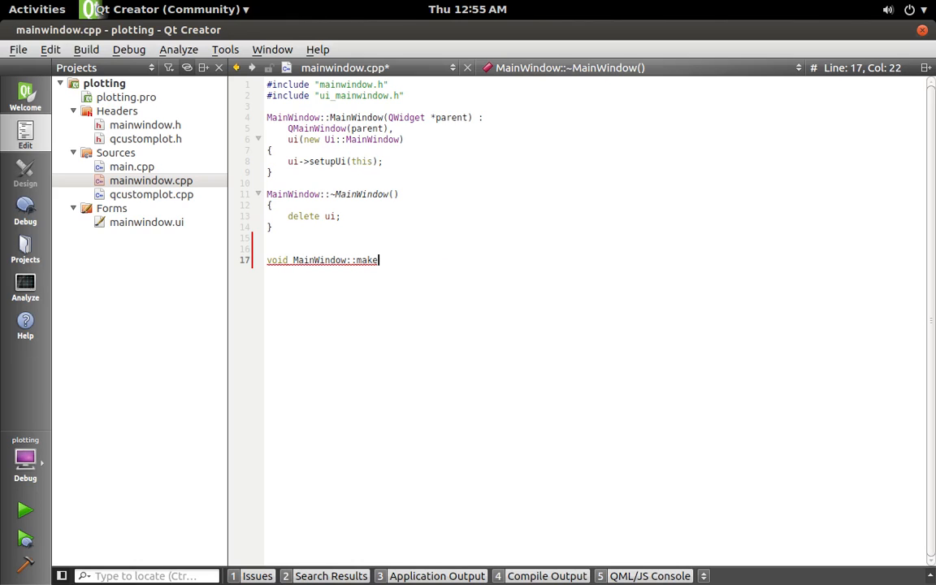
text(Plot())
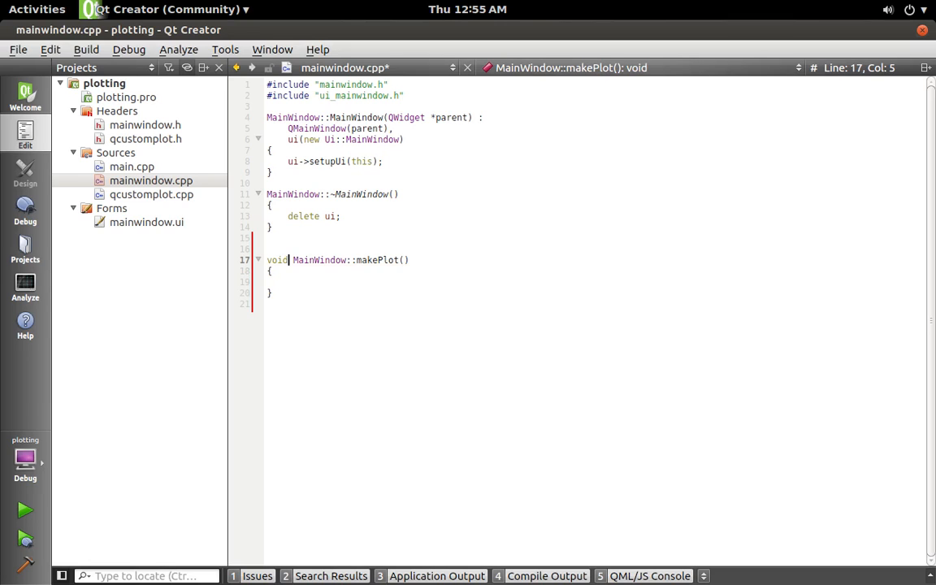
Use Refactor on makePlot to add its private slot declaration to mainwindow.h.
right_click(376, 260)
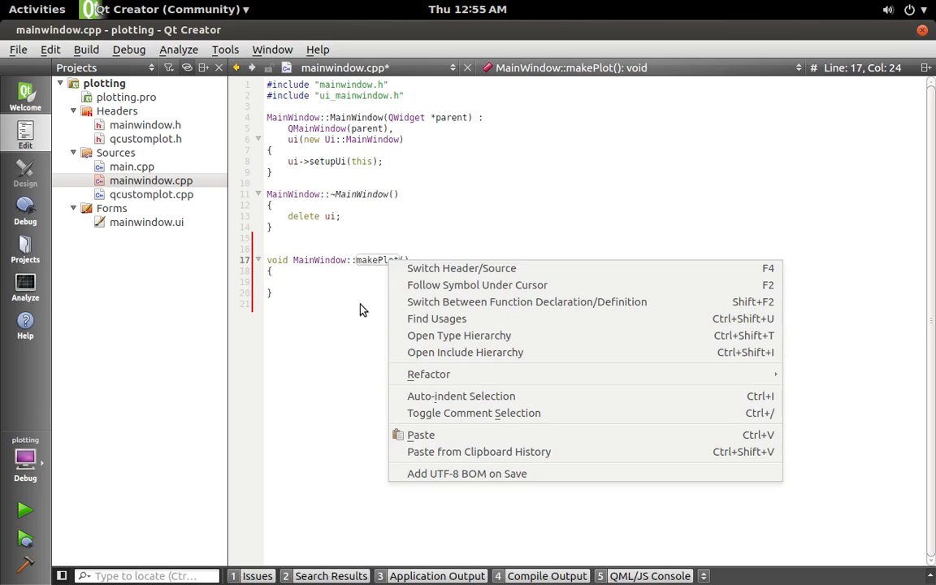
mouse_move(428, 374)
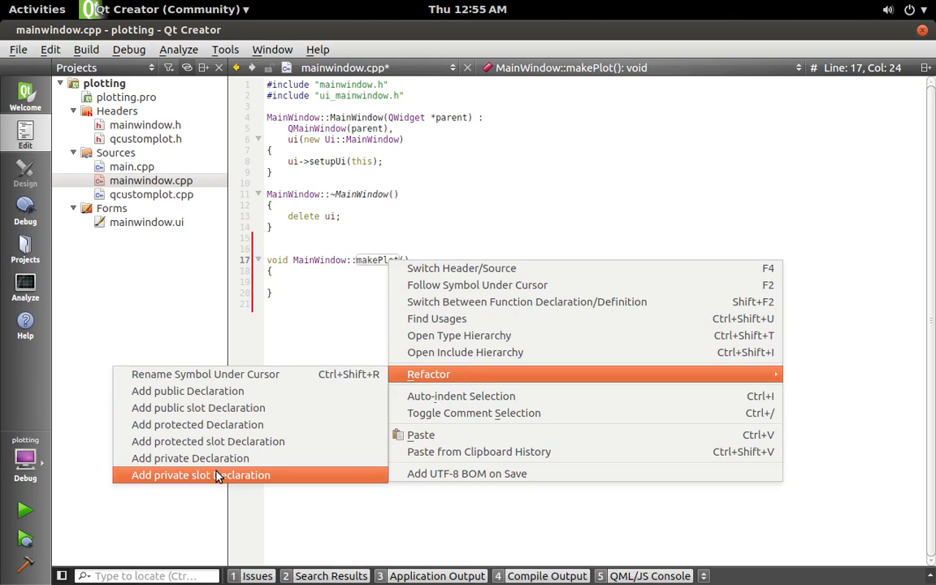
click(200, 474)
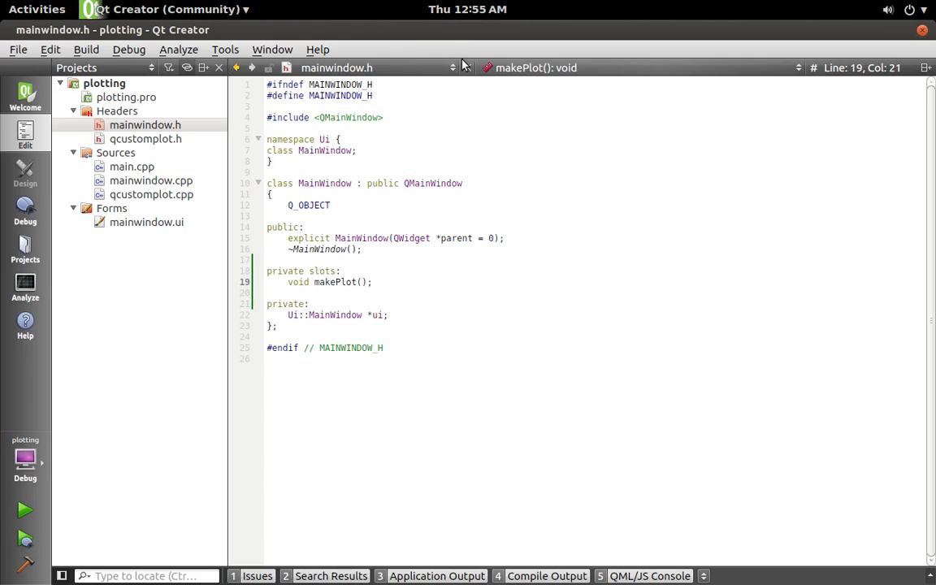
Add a MainWindow::makePlot(); call after ui->setupUi(this); in the constructor.
click(151, 181)
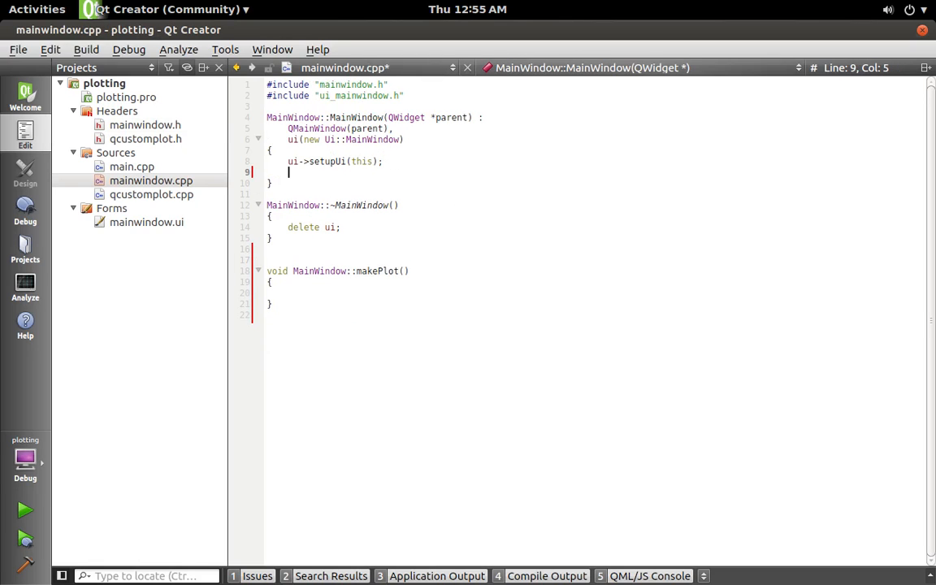
text(Ma)
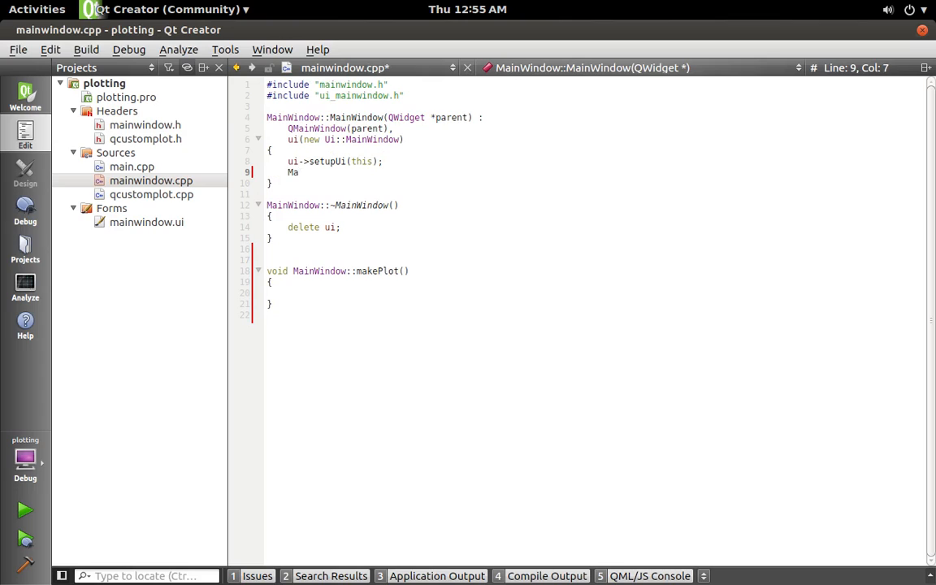
text(keWin)
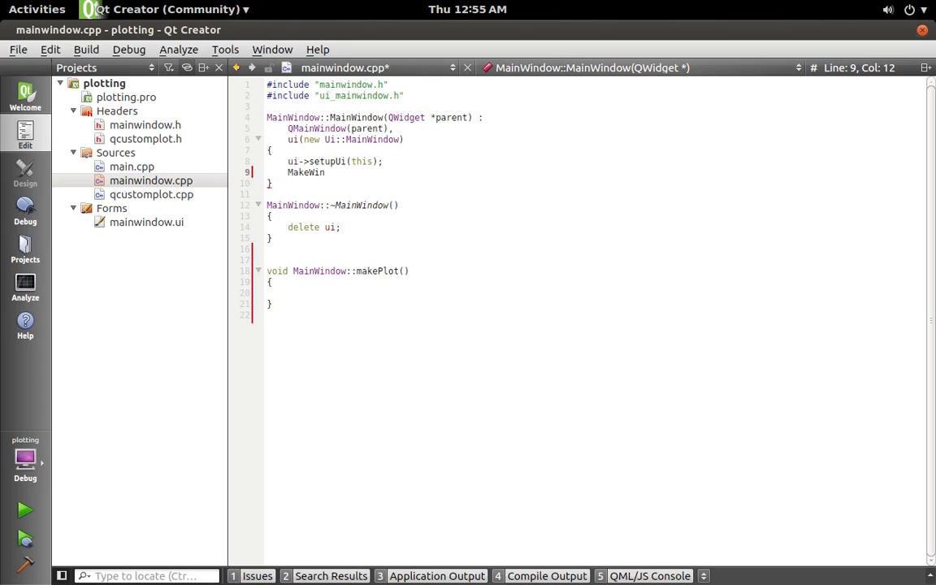
key(BackSpace)
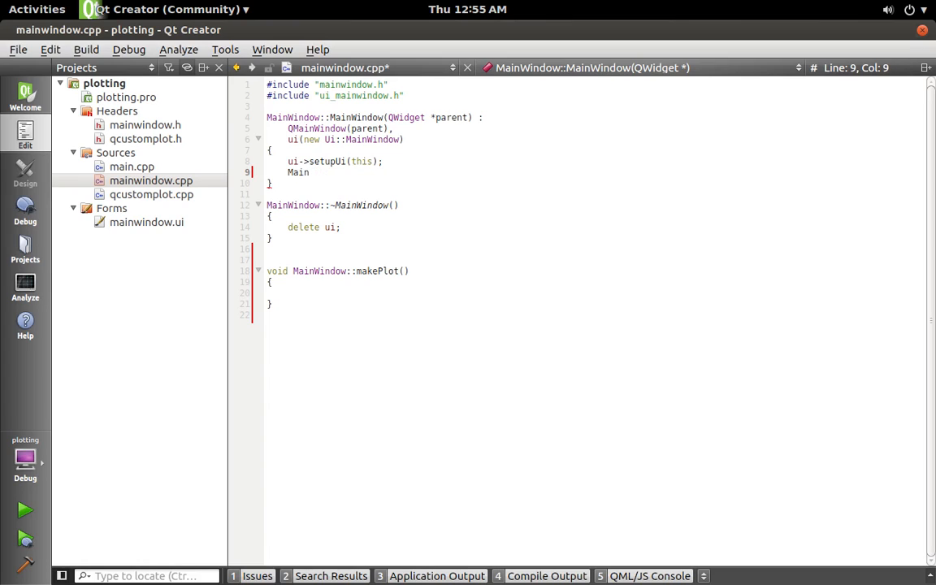
text(Window)
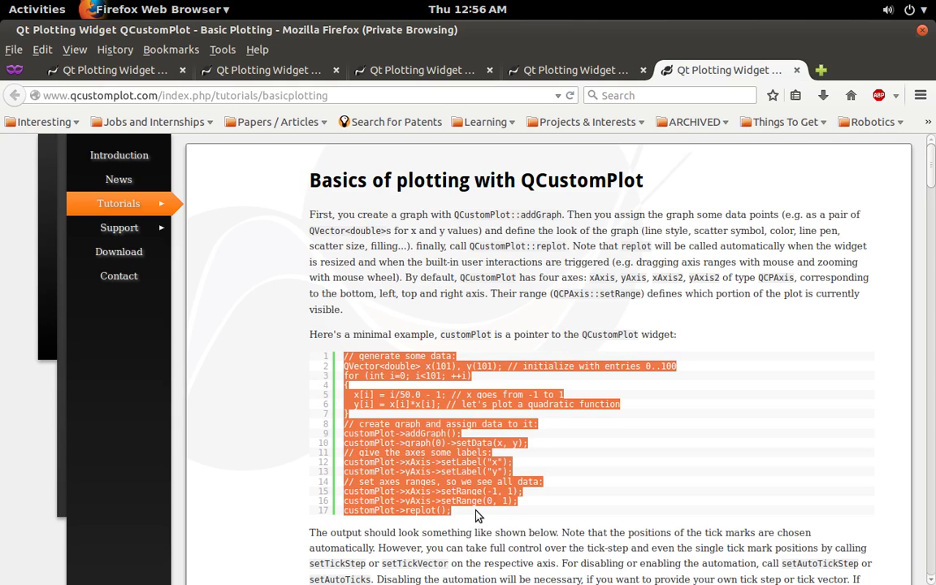
mouse_move(672, 386)
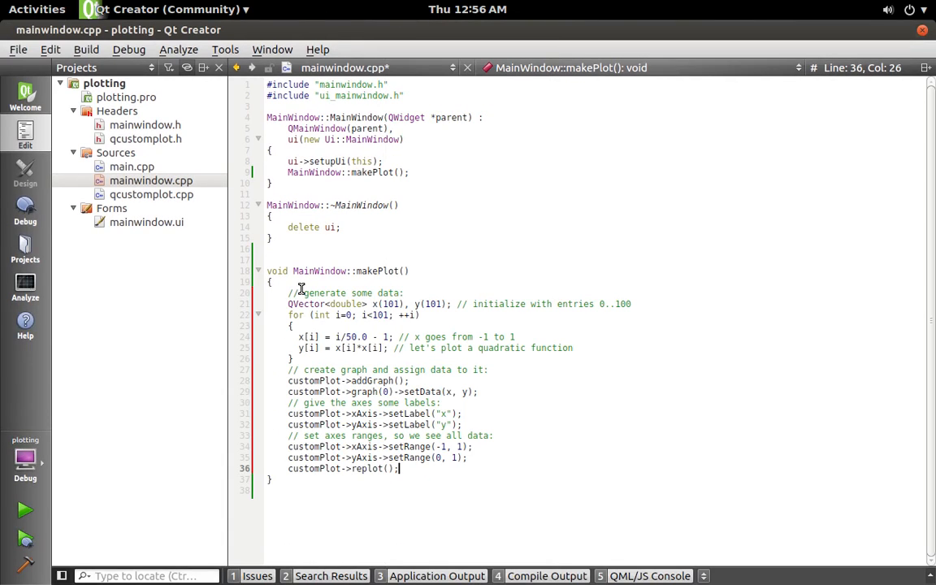
Find customPlot in the pasted makePlot code and replace occurrences with ui->customPlot.
click(322, 292)
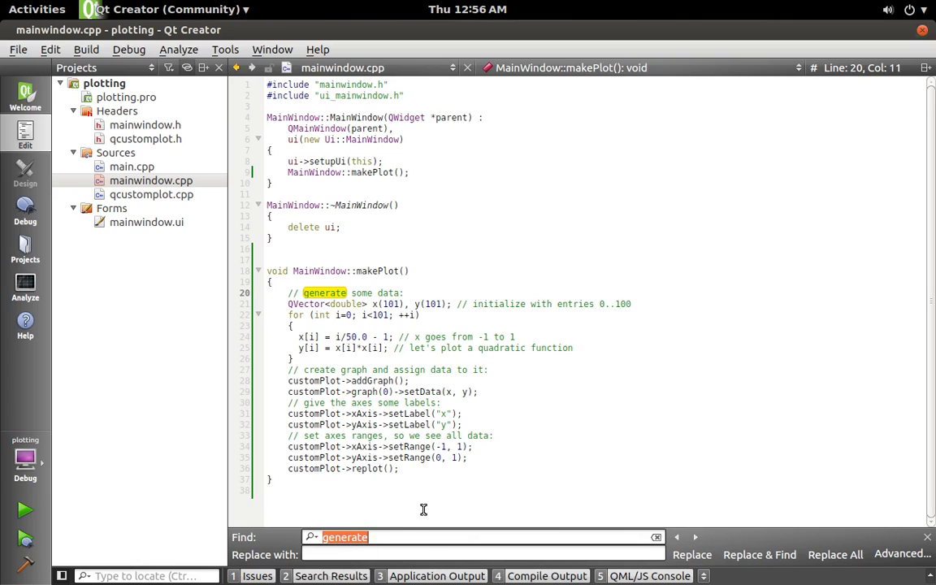
text(customPlot)
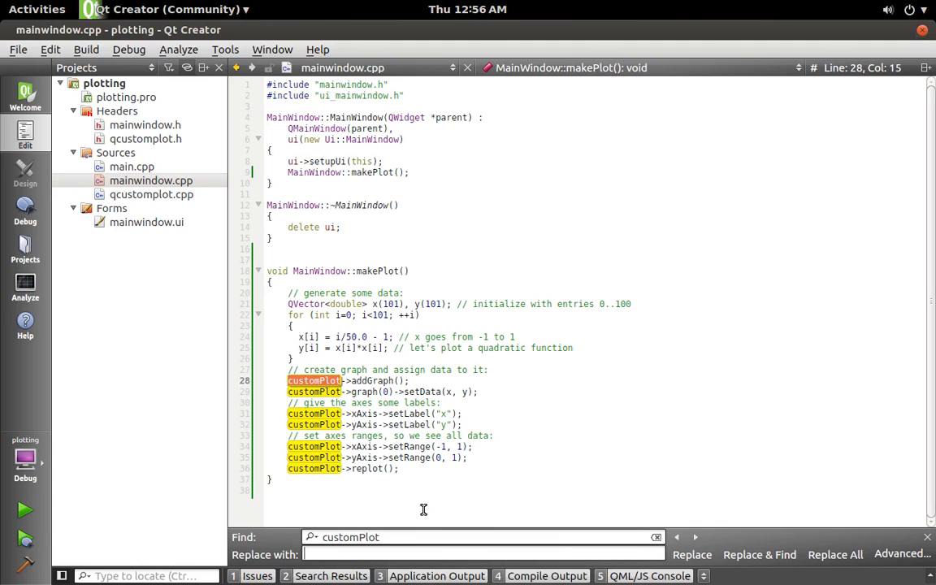
text(ui->customPlot)
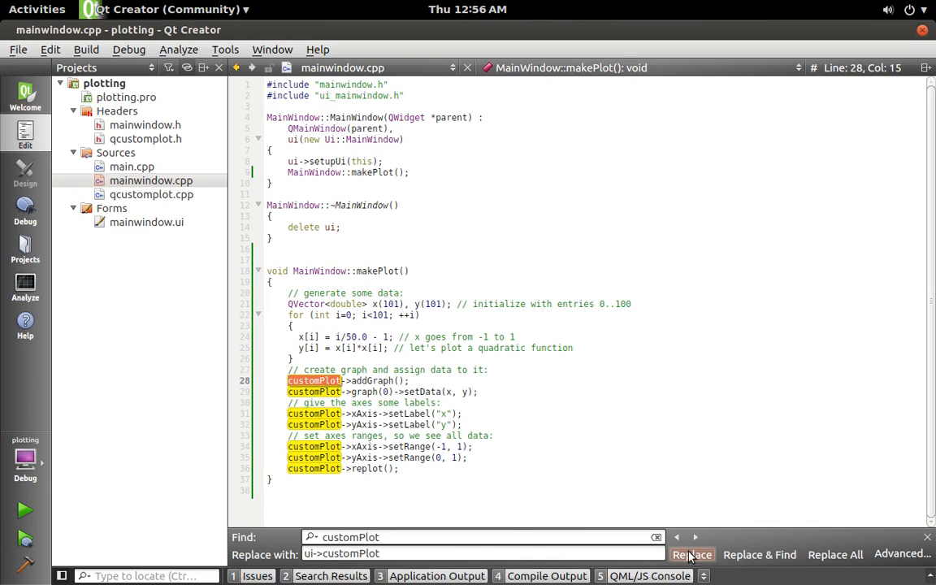
click(692, 554)
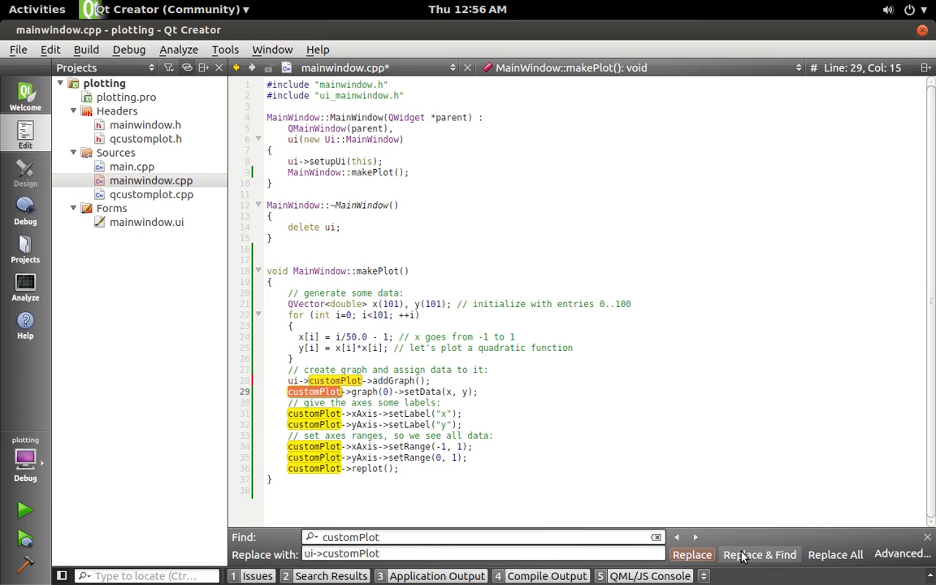
click(760, 554)
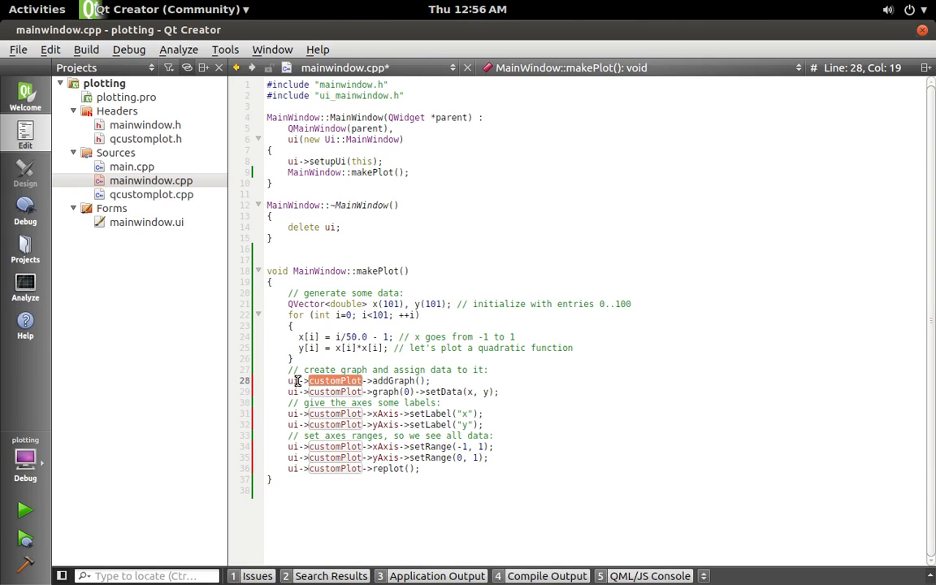
mouse_move(320, 370)
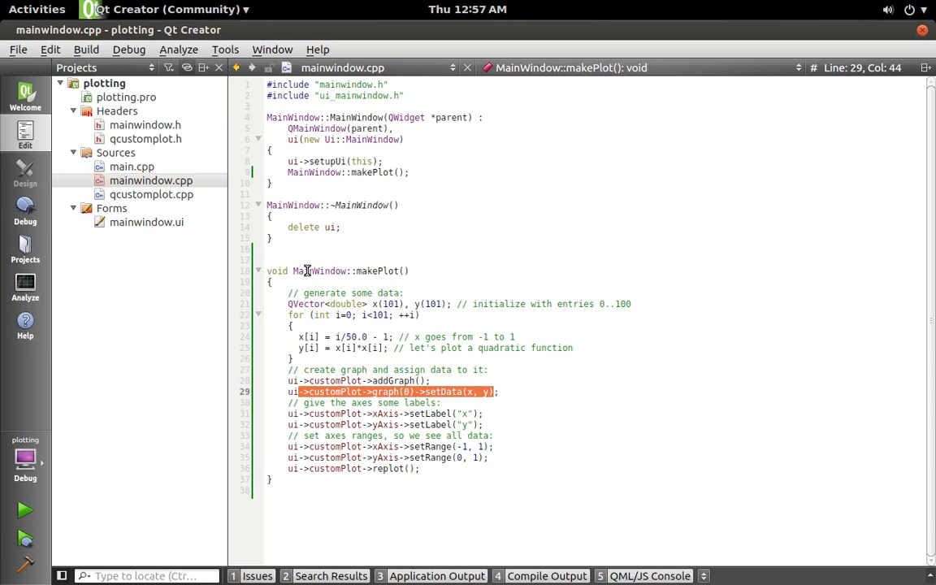
mouse_move(351, 363)
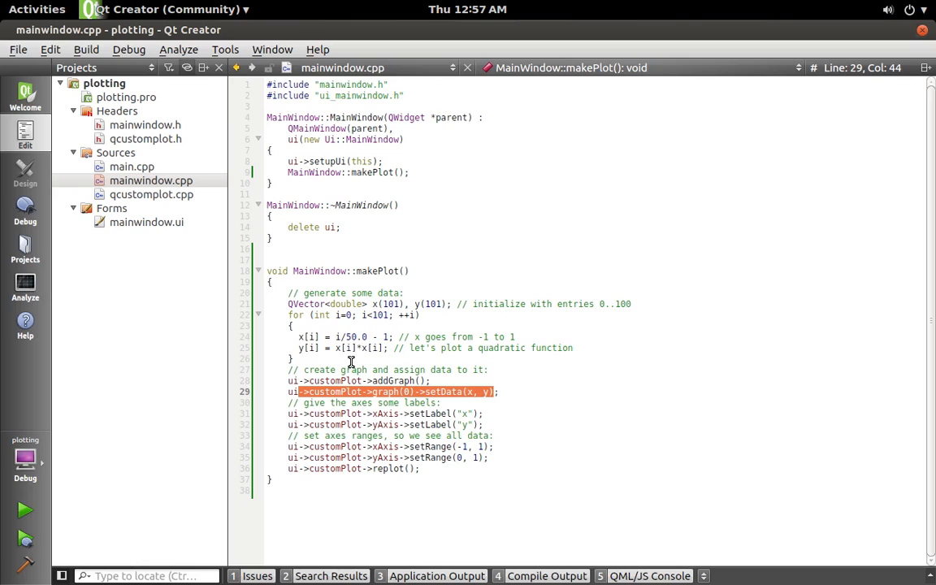
mouse_move(338, 407)
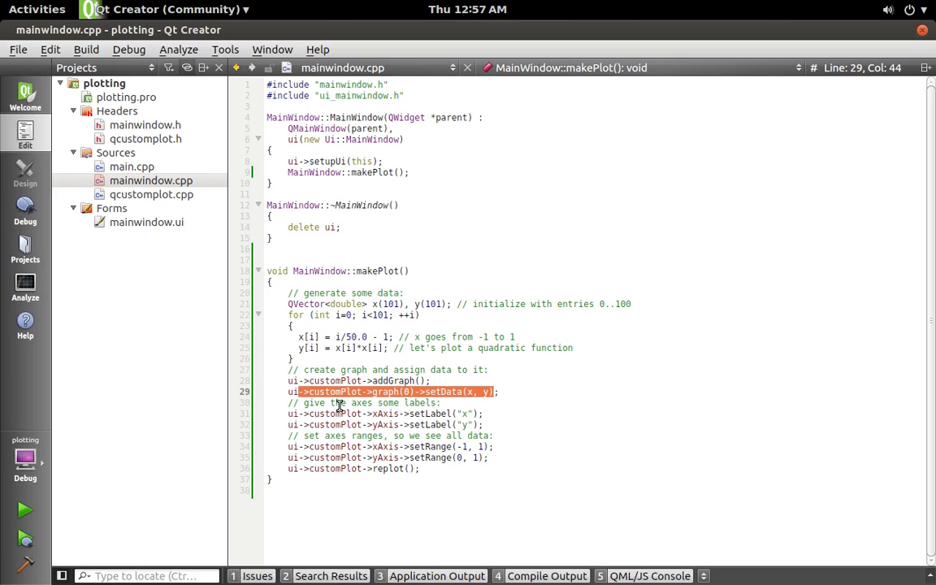
mouse_move(320, 403)
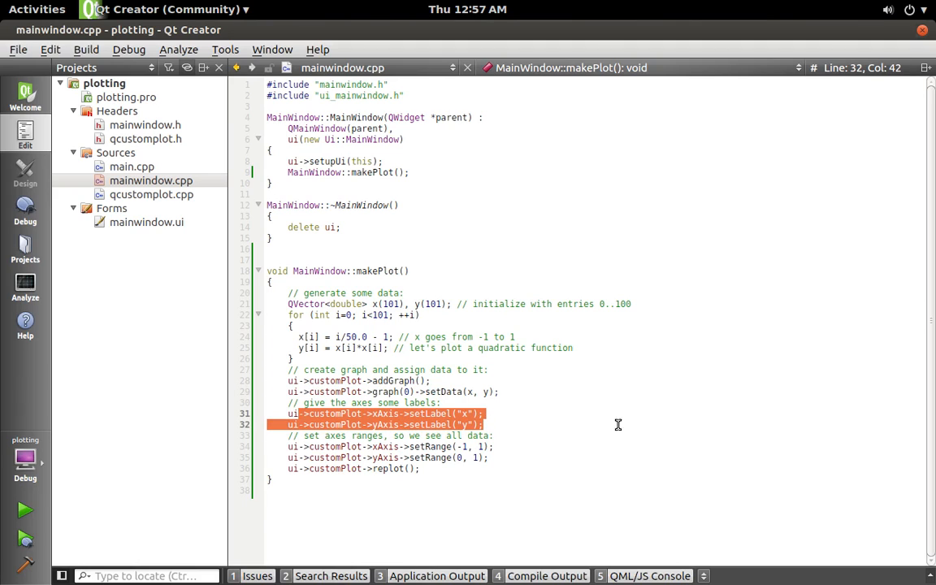
mouse_move(497, 487)
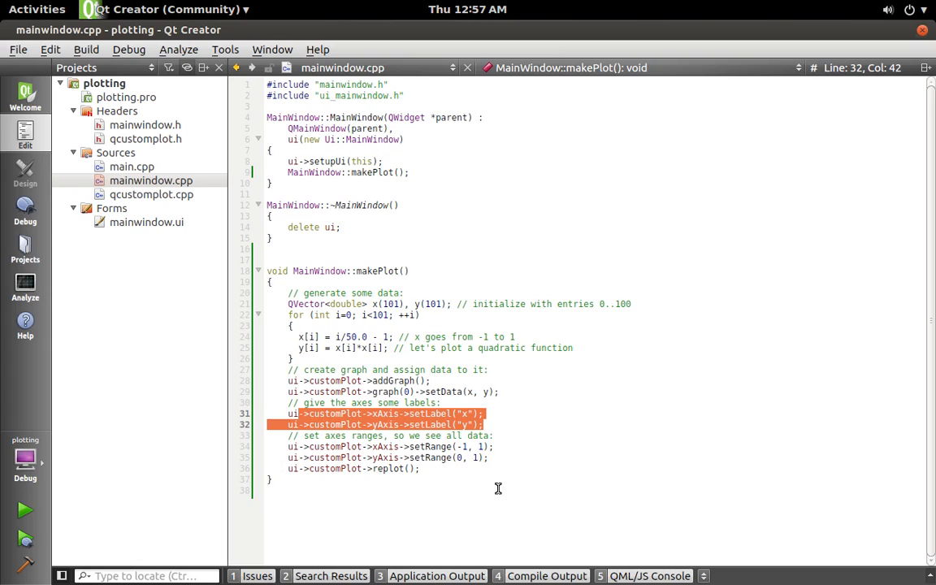
Finish makePlot's parabola code using ui->customPlot throughout and keep it saved.
click(325, 458)
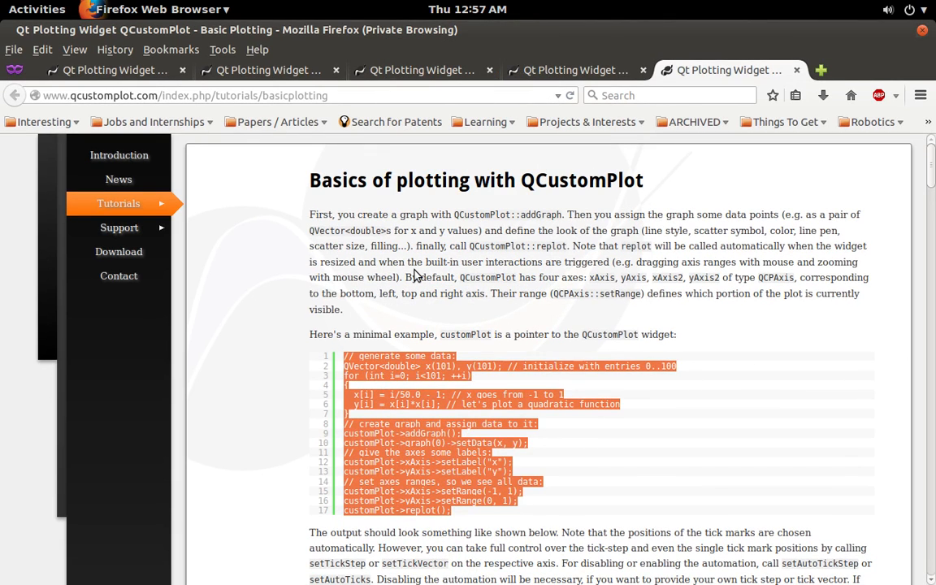
Scroll through the plotting tutorial and screenshots, then open the Realtime Data Demo in a new tab.
scroll(down, 3)
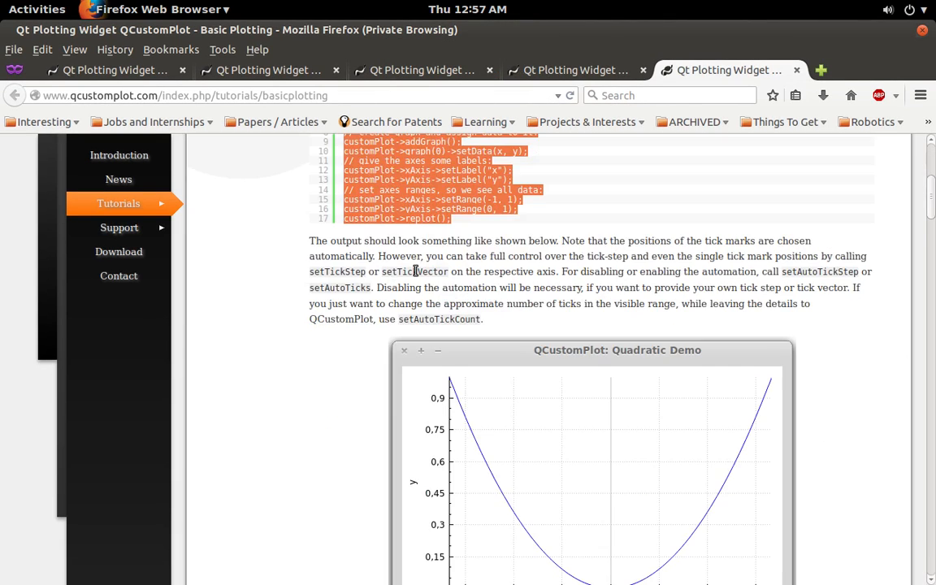
scroll(down, 3)
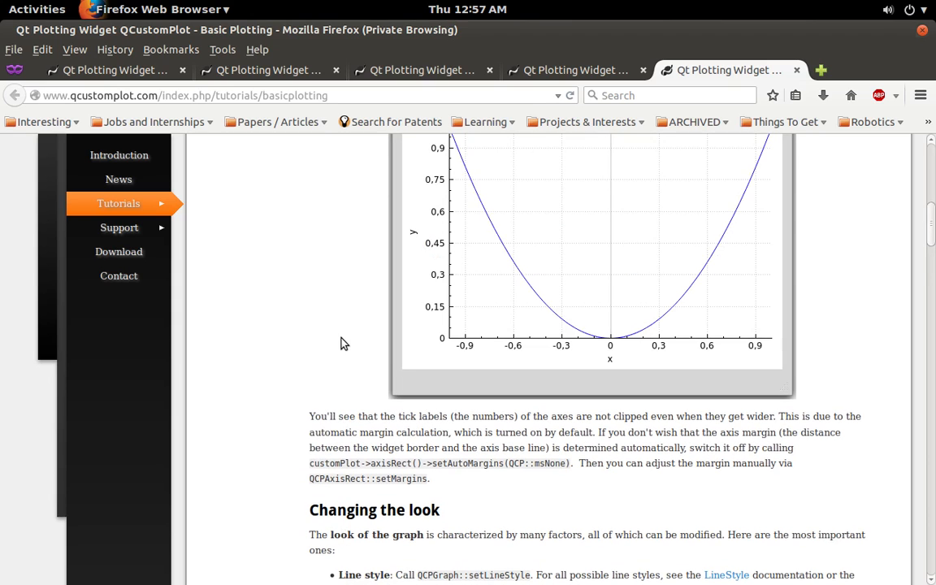
mouse_move(522, 304)
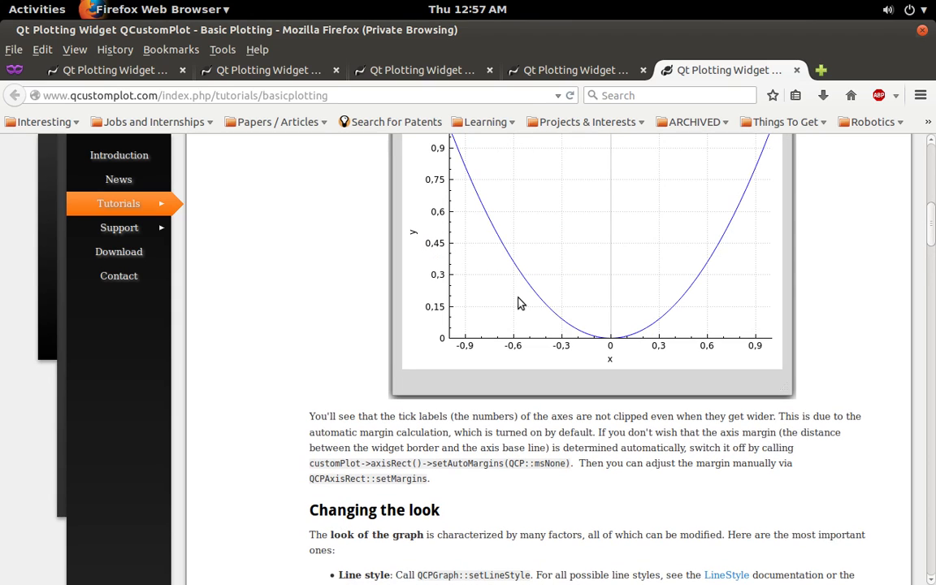
mouse_move(627, 285)
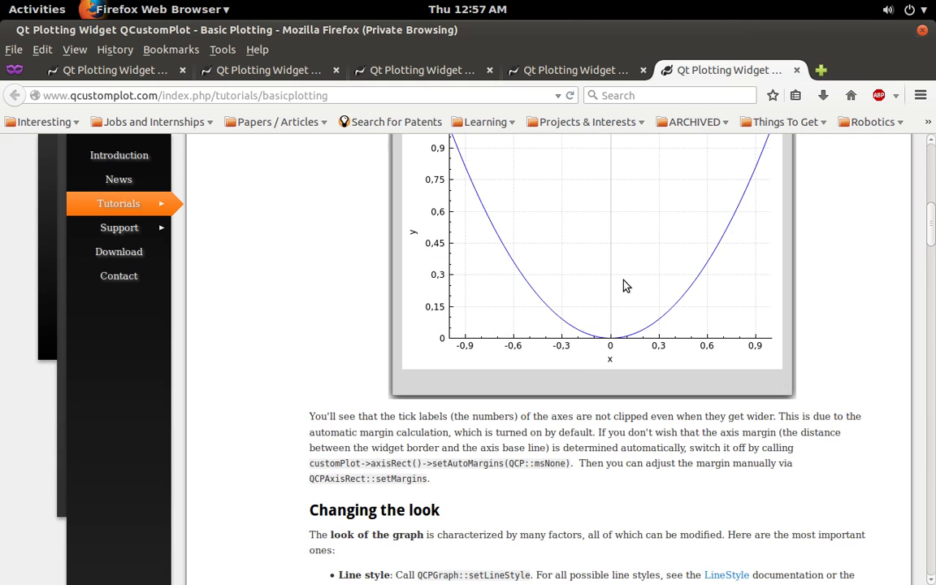
scroll(down, 3)
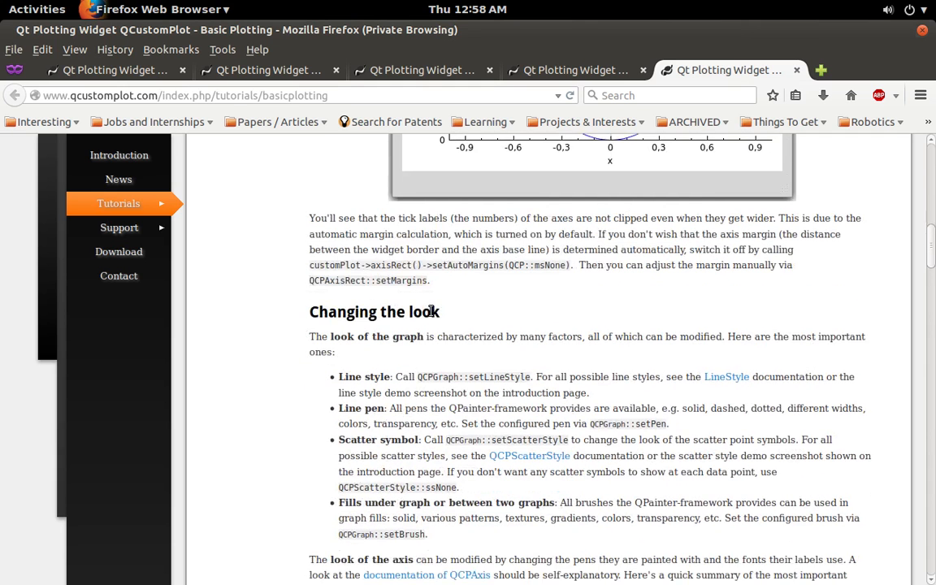
scroll(down, 3)
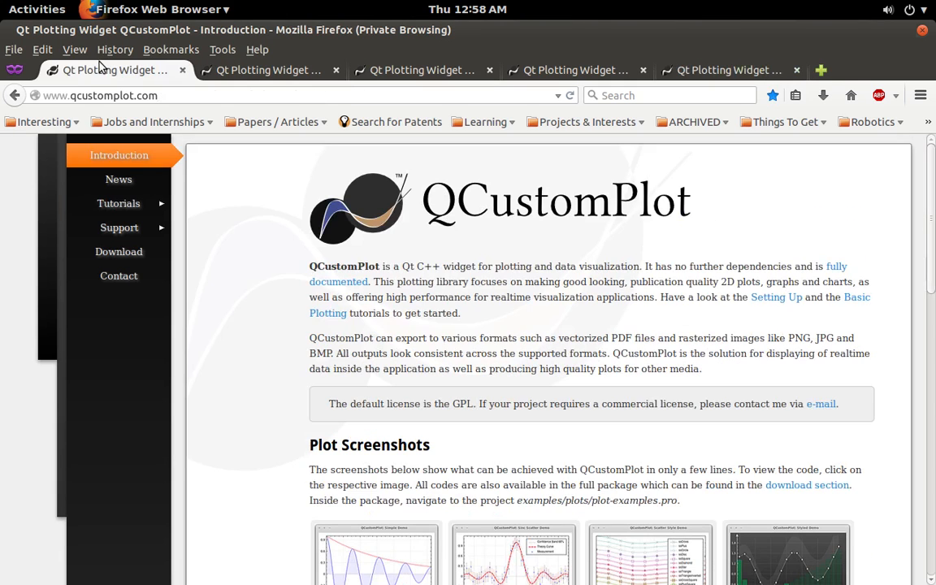
scroll(down, 3)
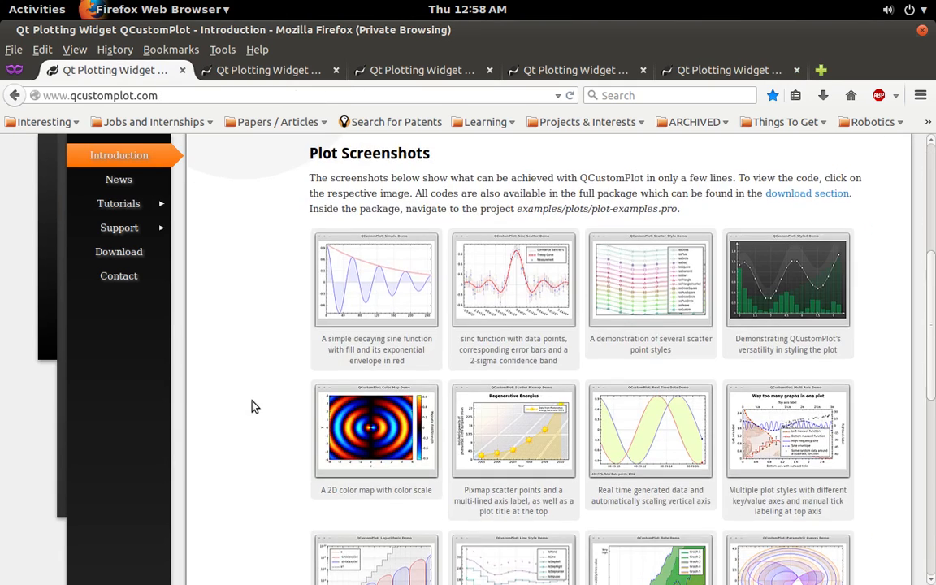
mouse_move(556, 367)
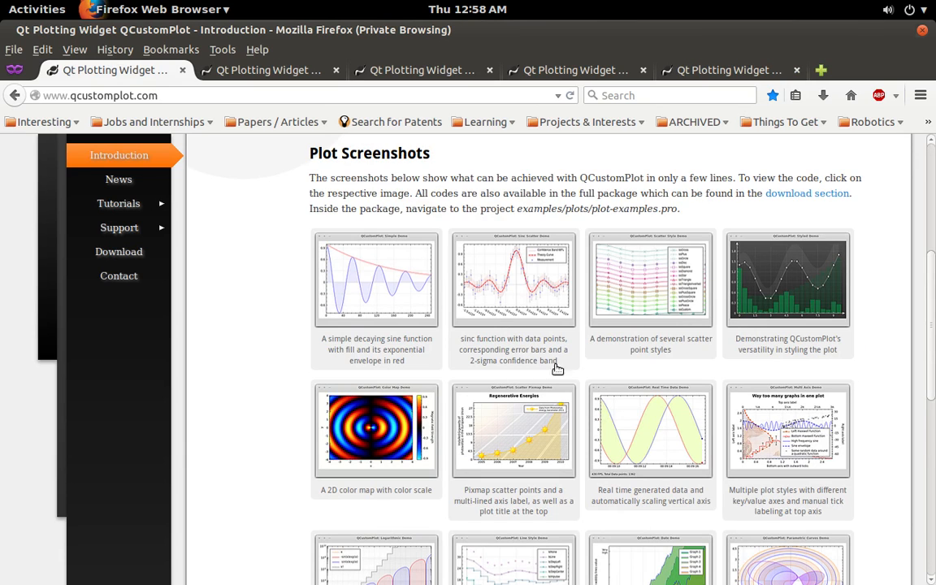
mouse_move(713, 70)
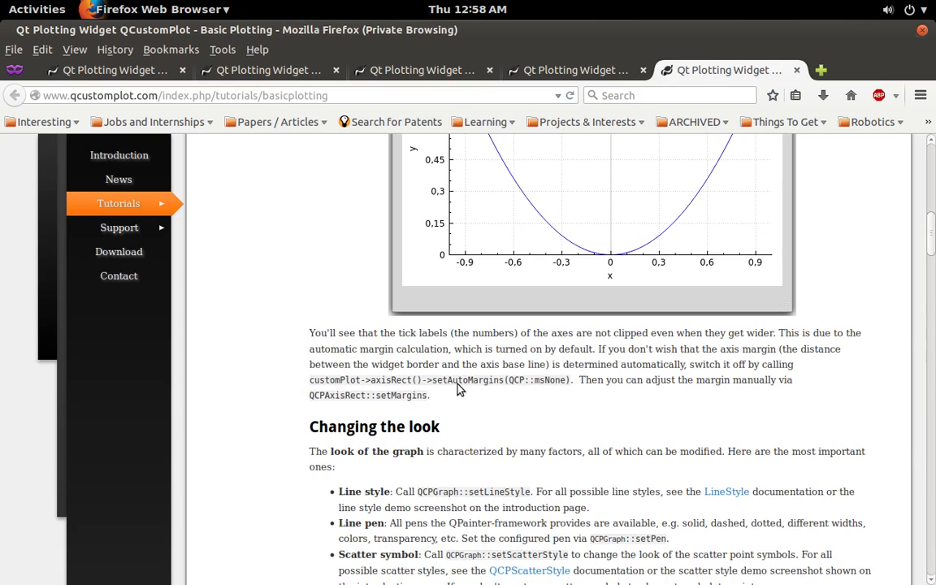
mouse_move(276, 202)
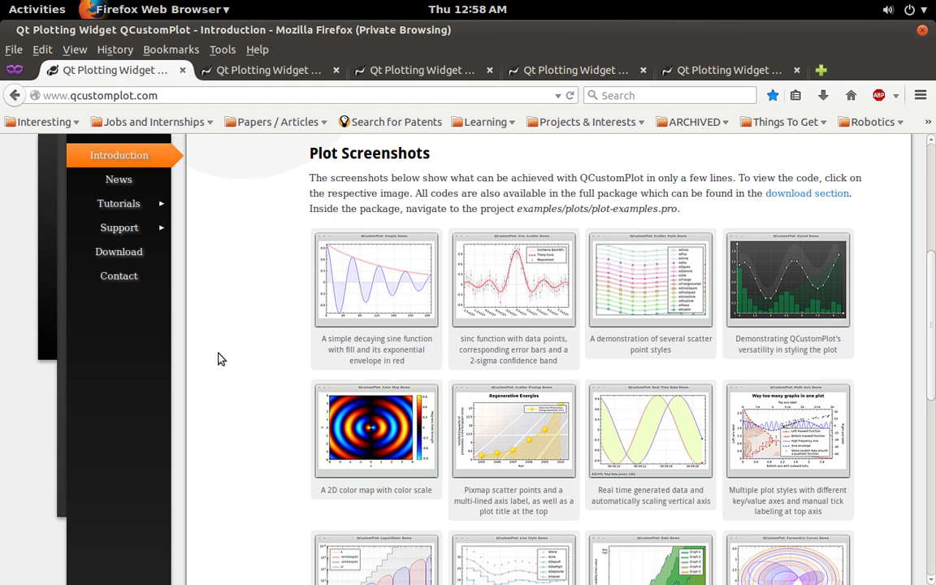
scroll(down, 3)
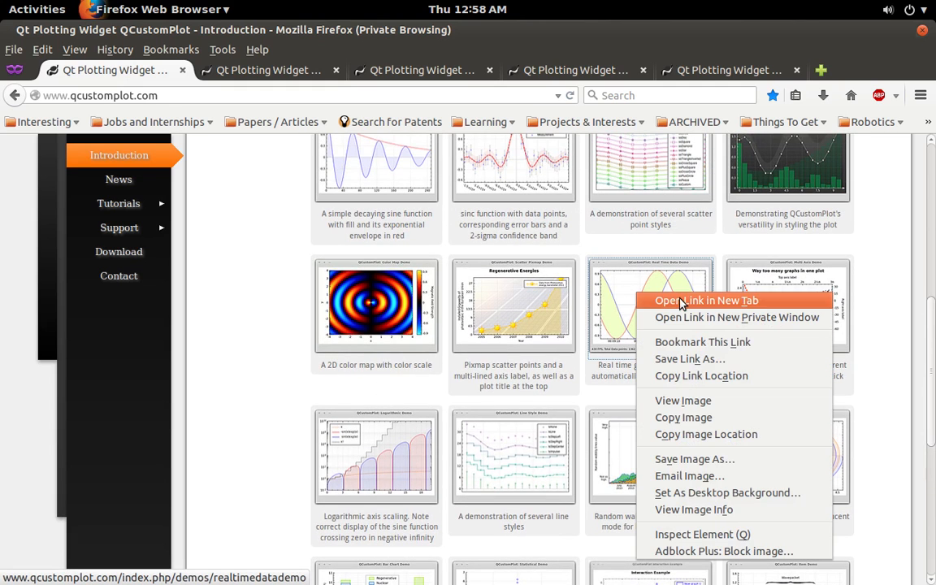
click(703, 299)
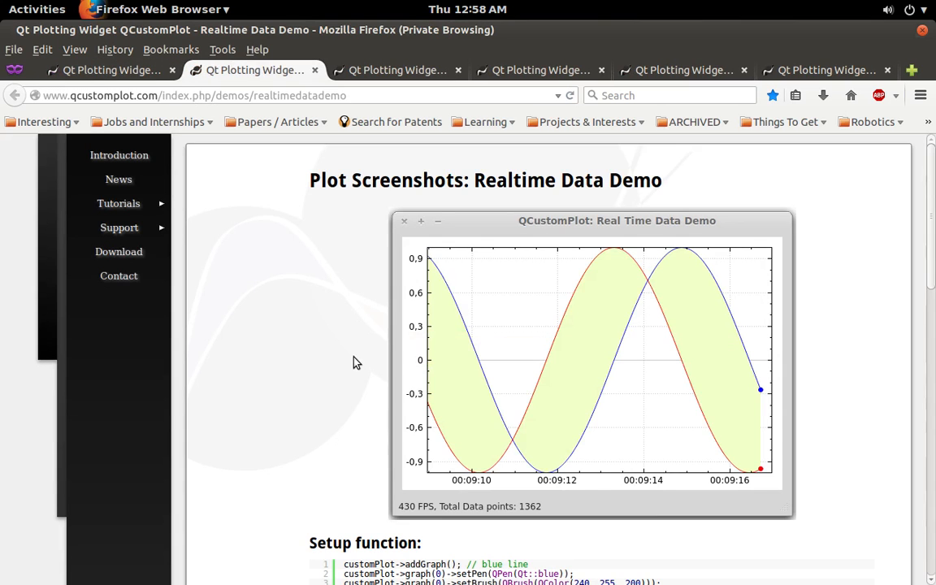
scroll(down, 3)
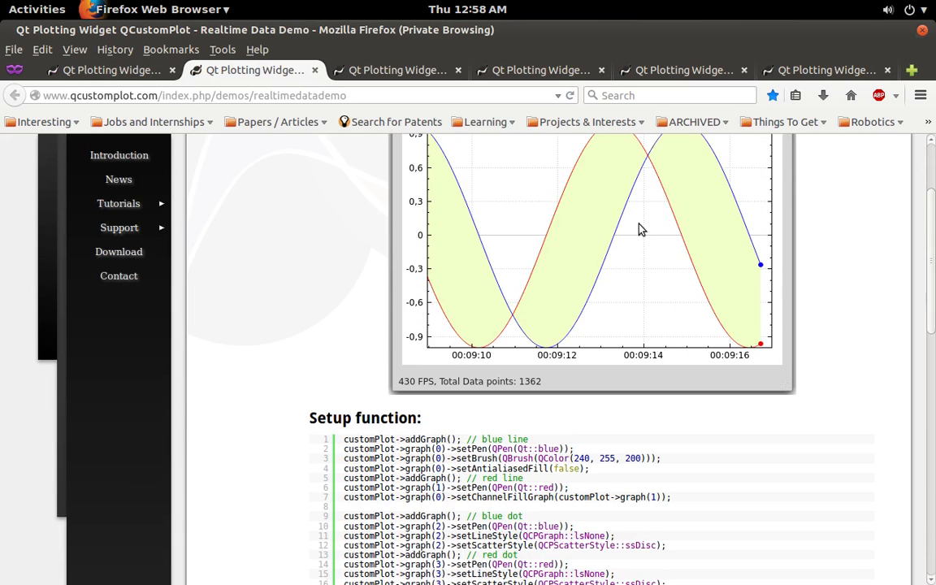
mouse_move(684, 346)
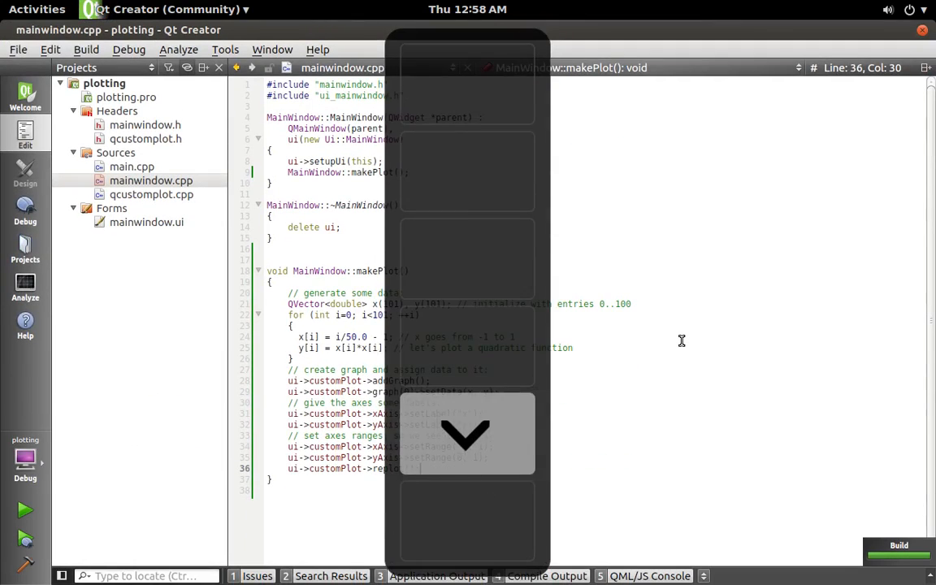
Run the plotting app, view the drawn parabola, then close its window.
click(17, 505)
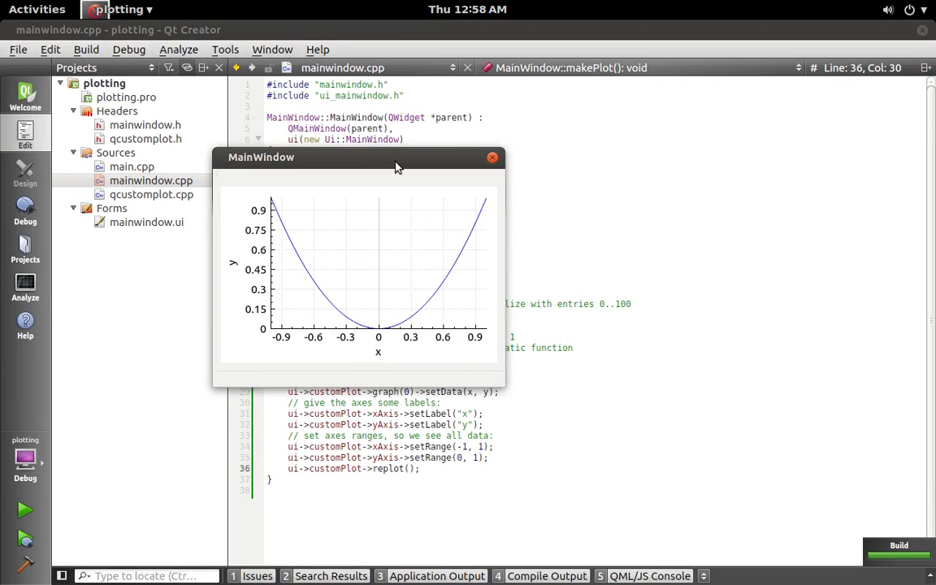
mouse_move(360, 165)
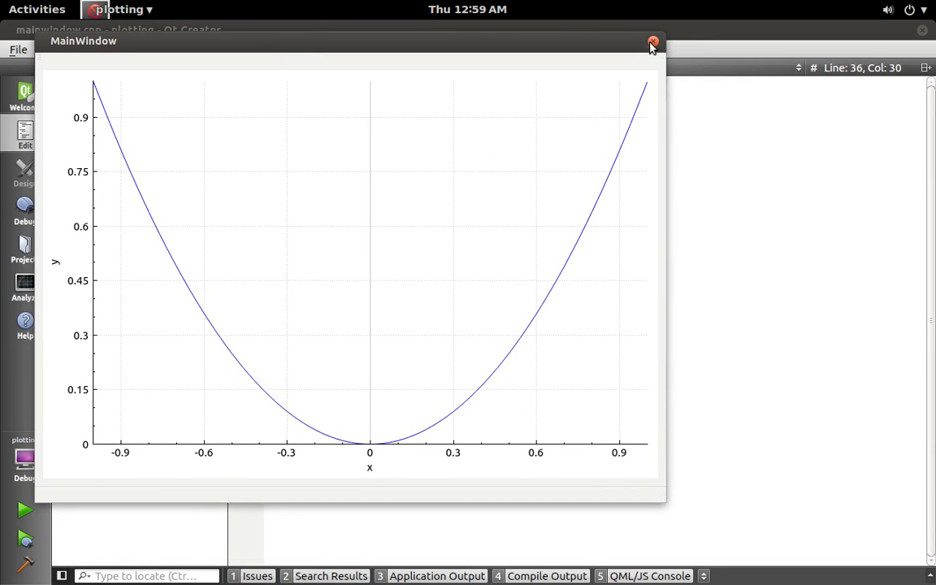
click(650, 40)
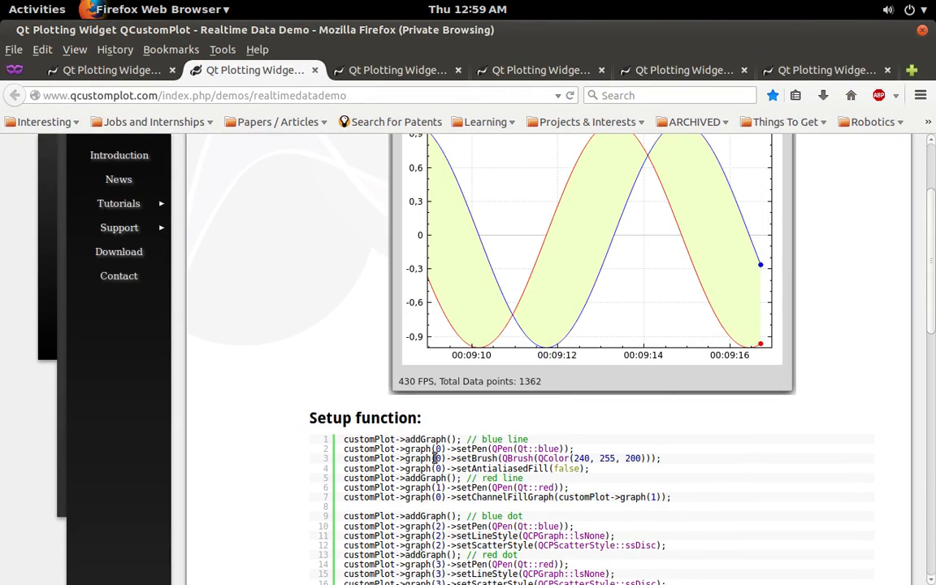
Scroll through the Realtime Data Demo source and then the Styled Plot Demo example code.
scroll(down, 3)
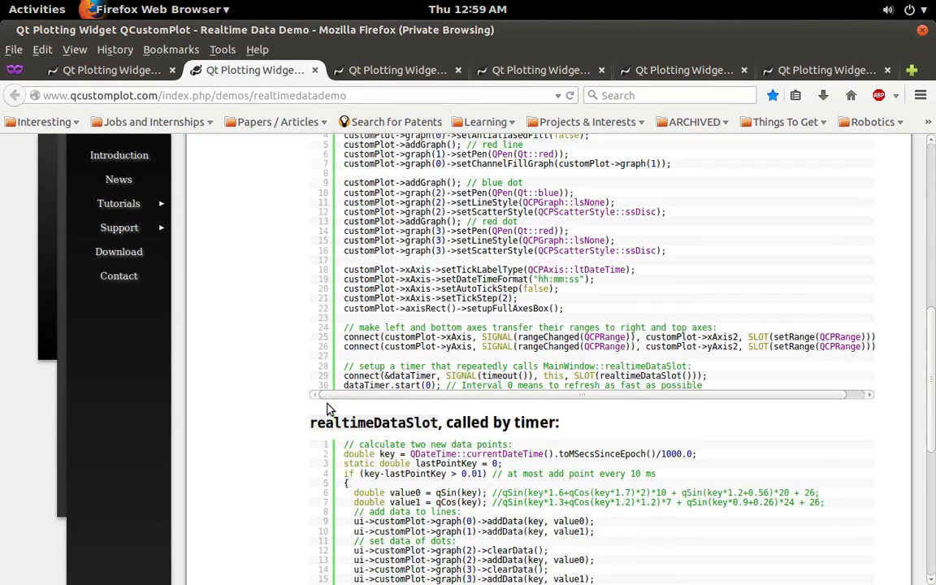
scroll(down, 3)
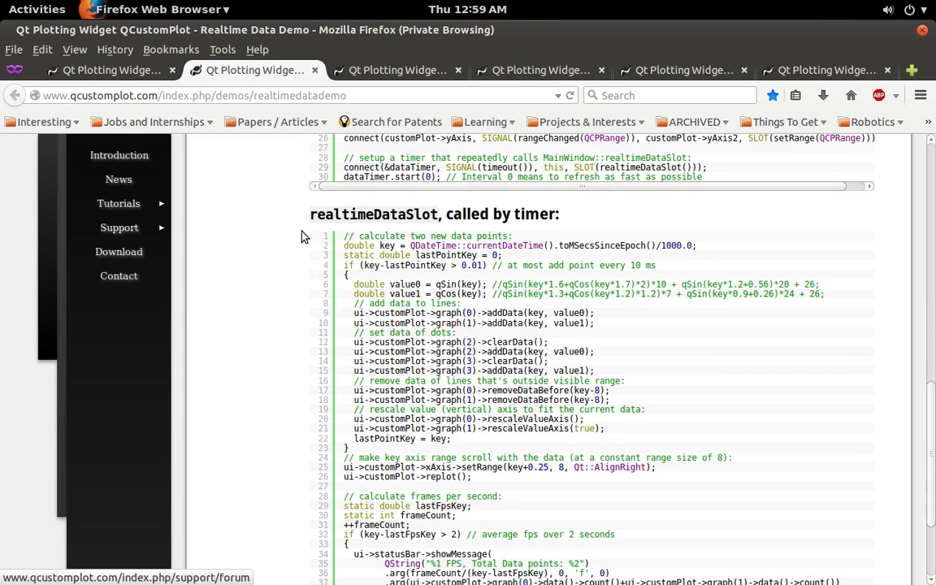
mouse_move(119, 187)
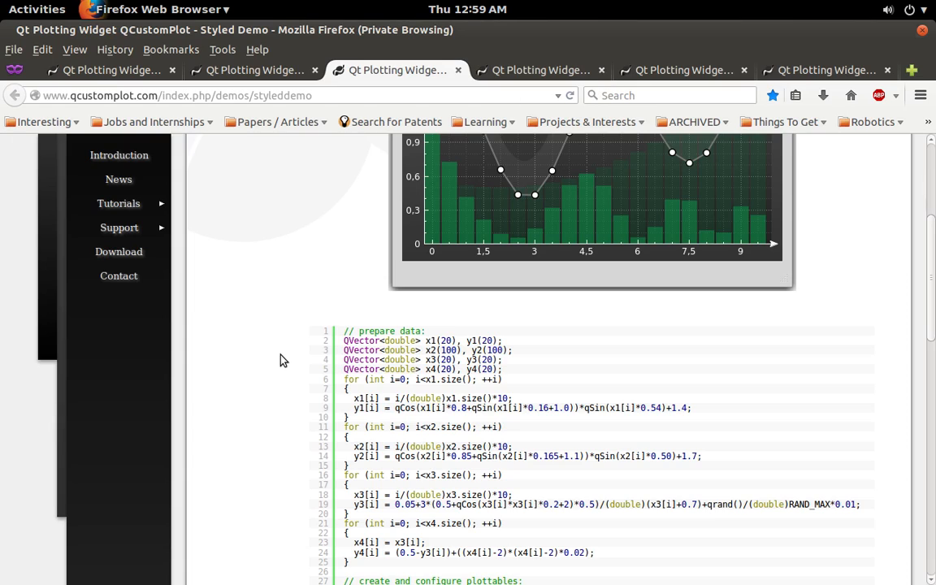
scroll(down, 3)
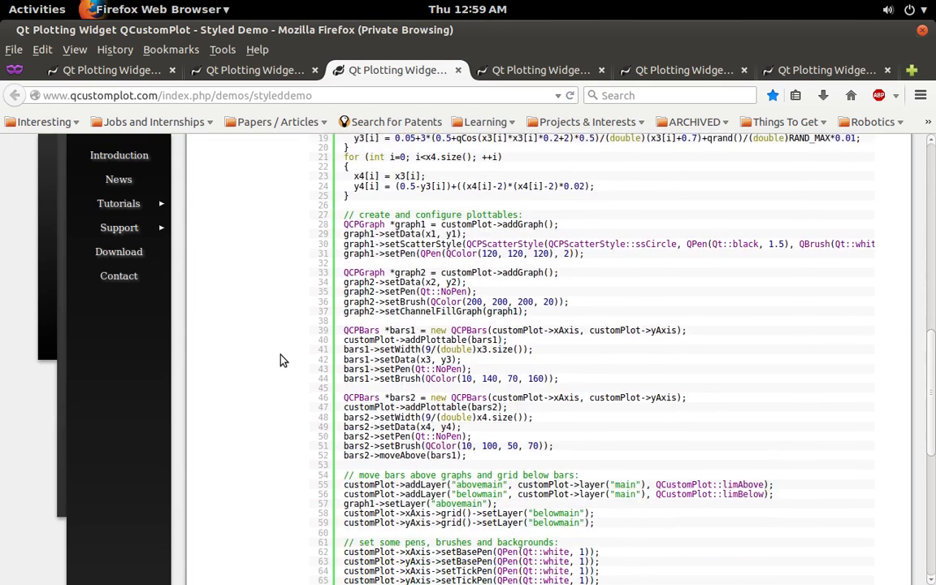
scroll(down, 3)
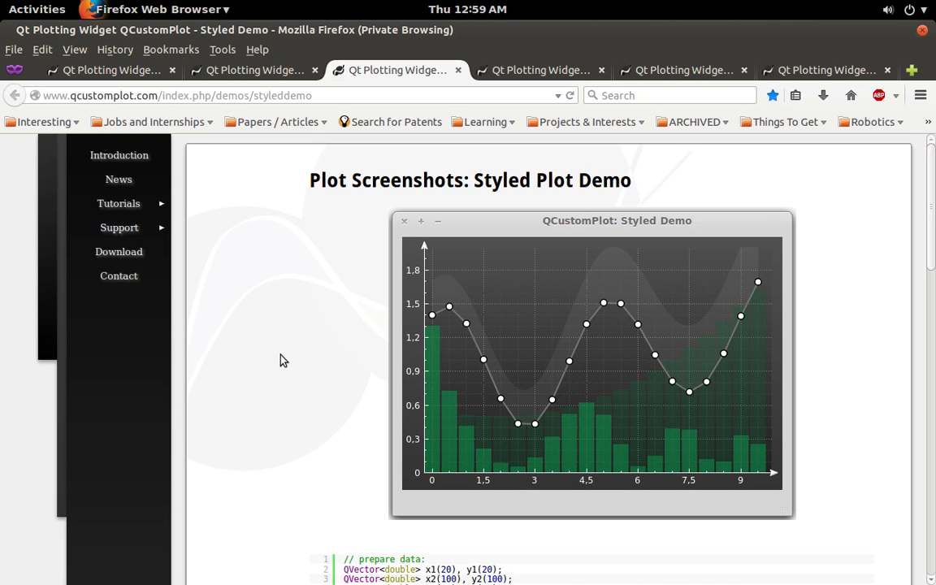
scroll(down, 3)
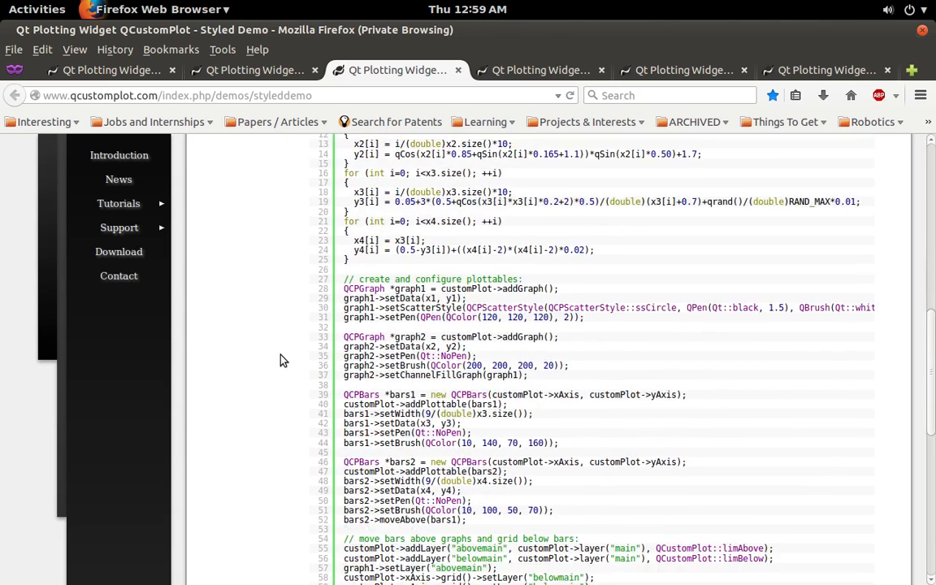
scroll(down, 3)
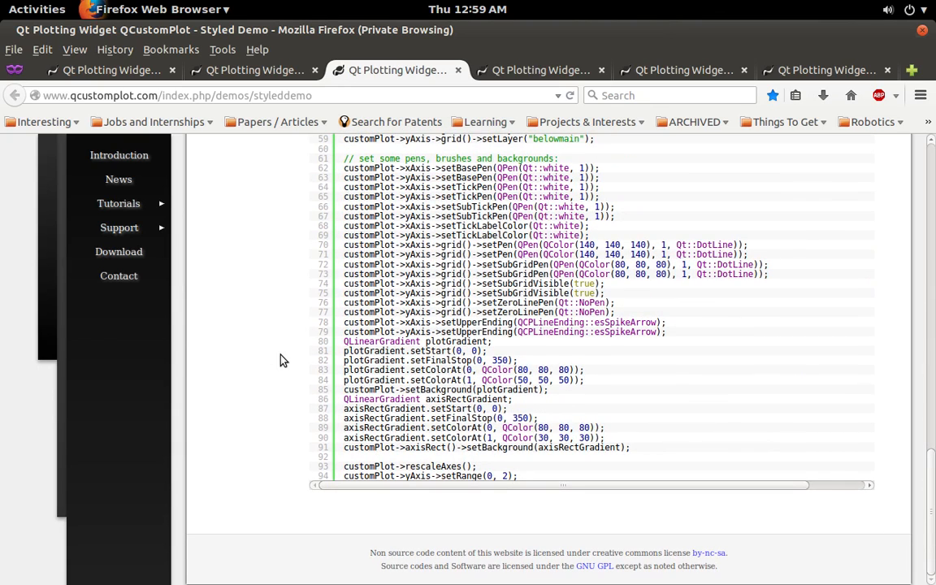